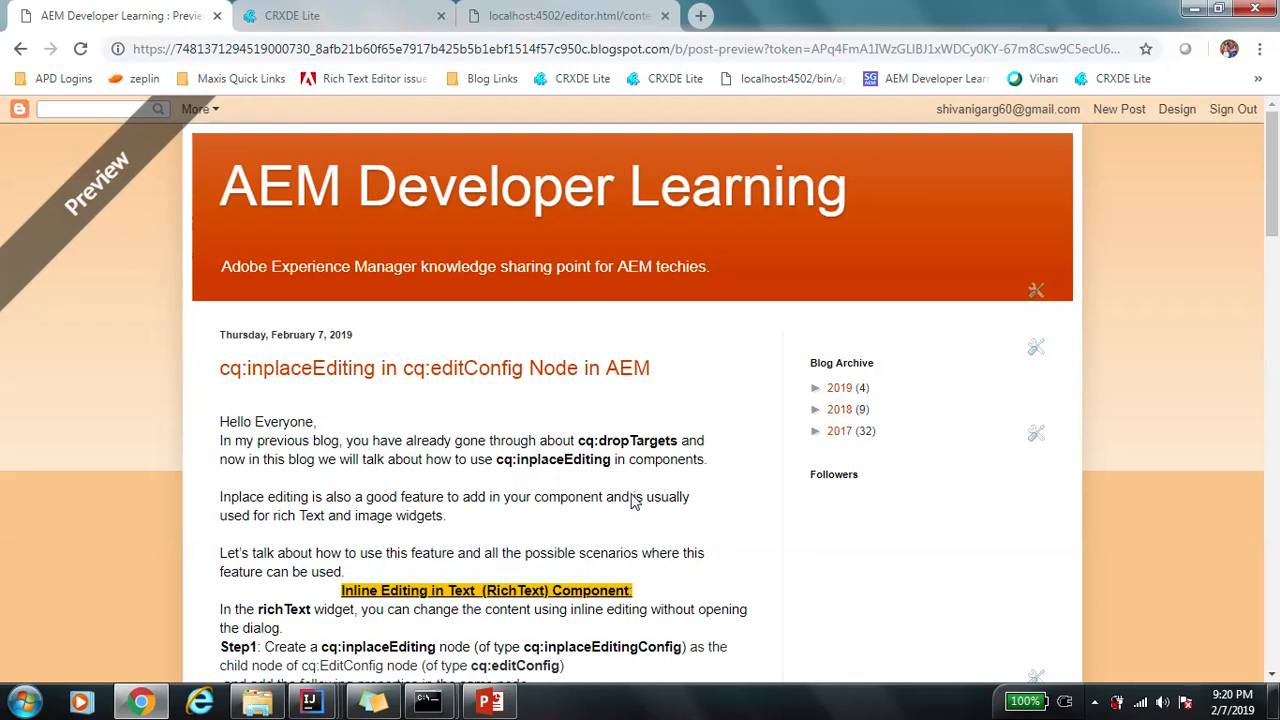
pyautogui.moveTo(616, 480)
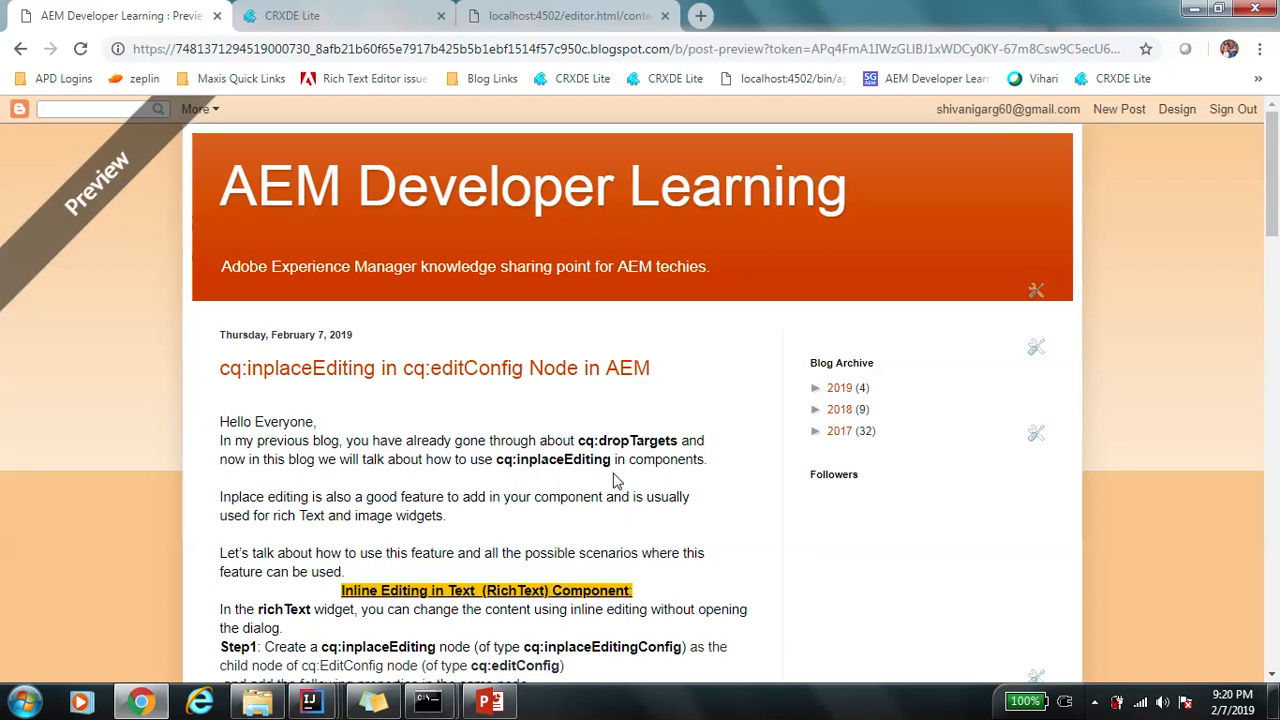
# Scroll the blog post down to the 'Inline Editing in Image Component' section.
pyautogui.scroll(-3)
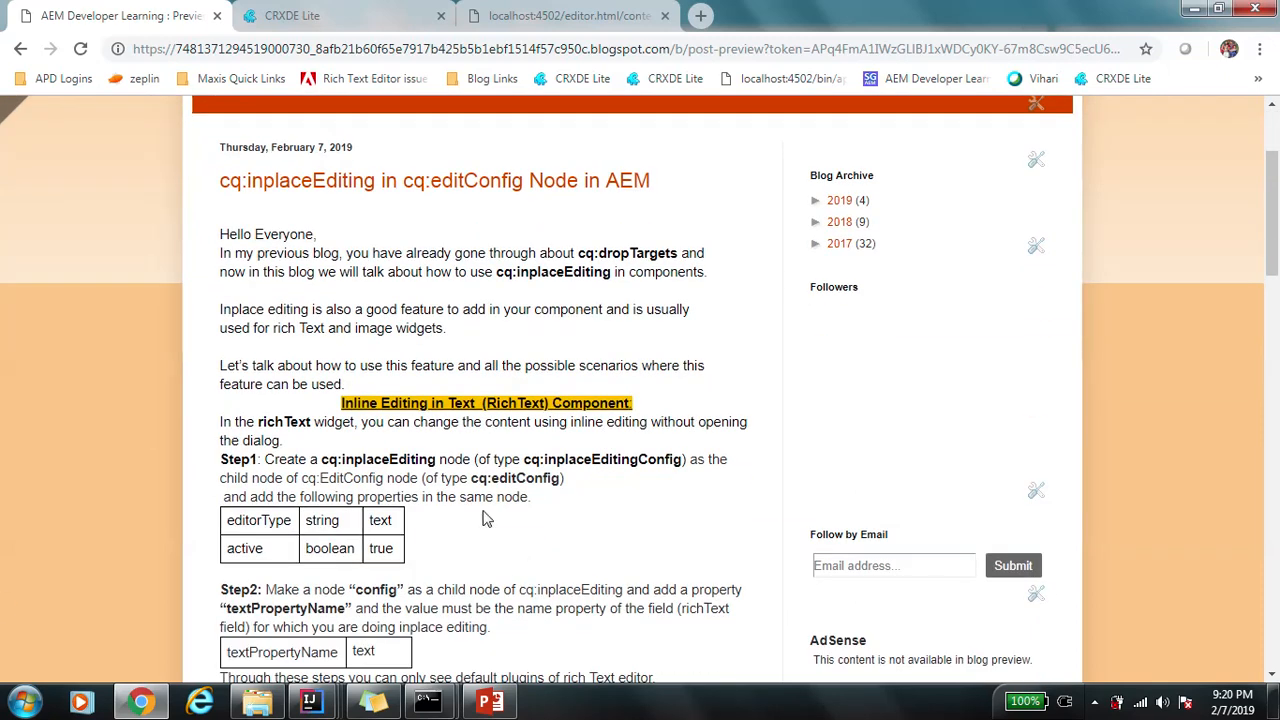
pyautogui.scroll(-3)
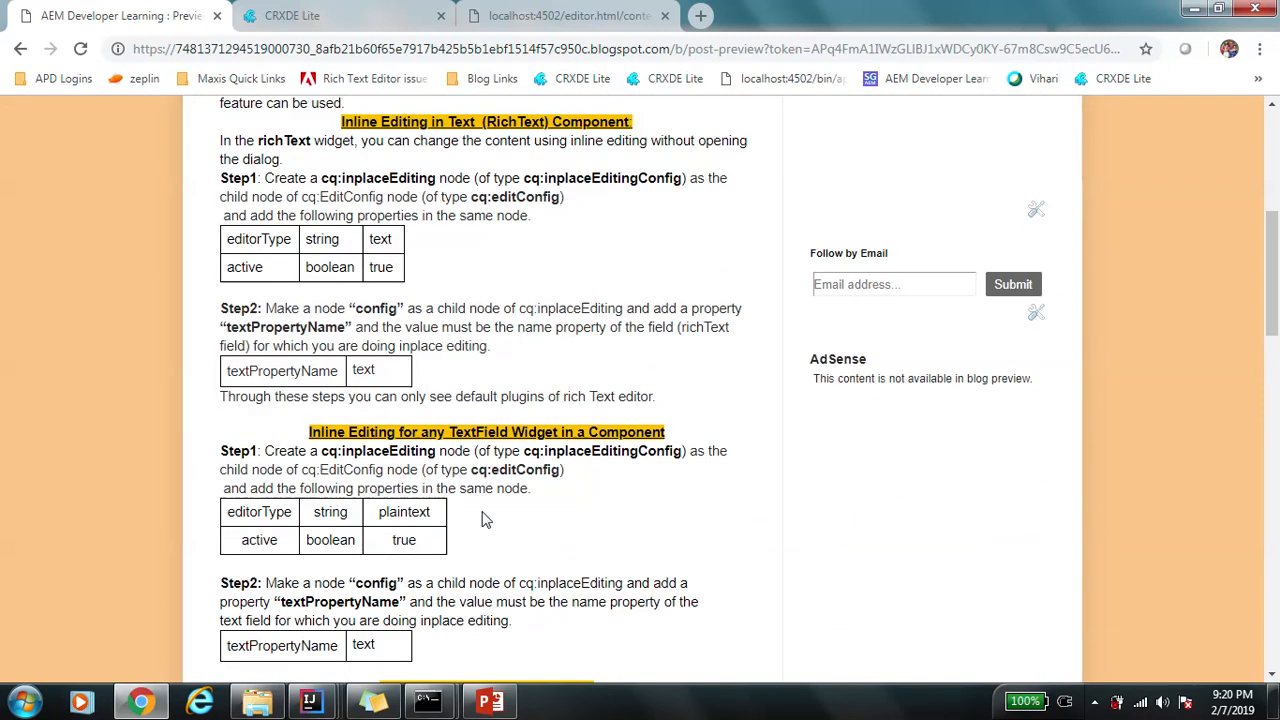
pyautogui.scroll(-3)
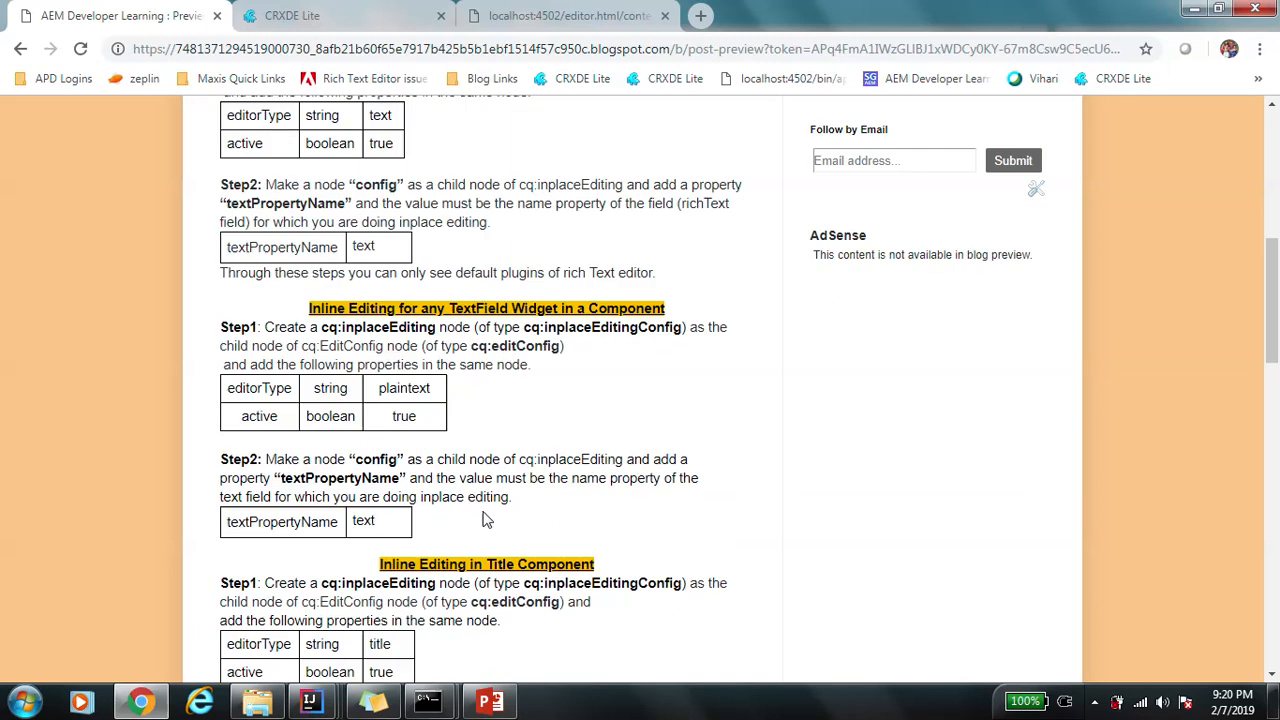
pyautogui.scroll(-3)
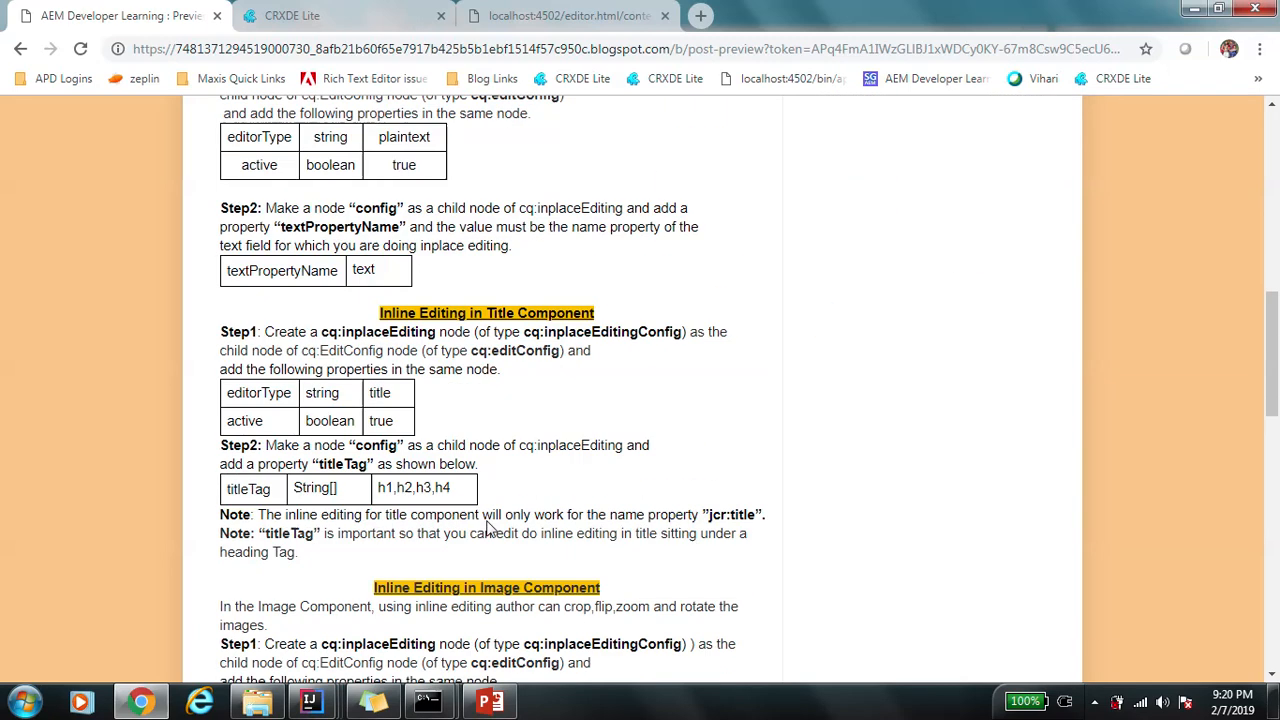
pyautogui.scroll(-3)
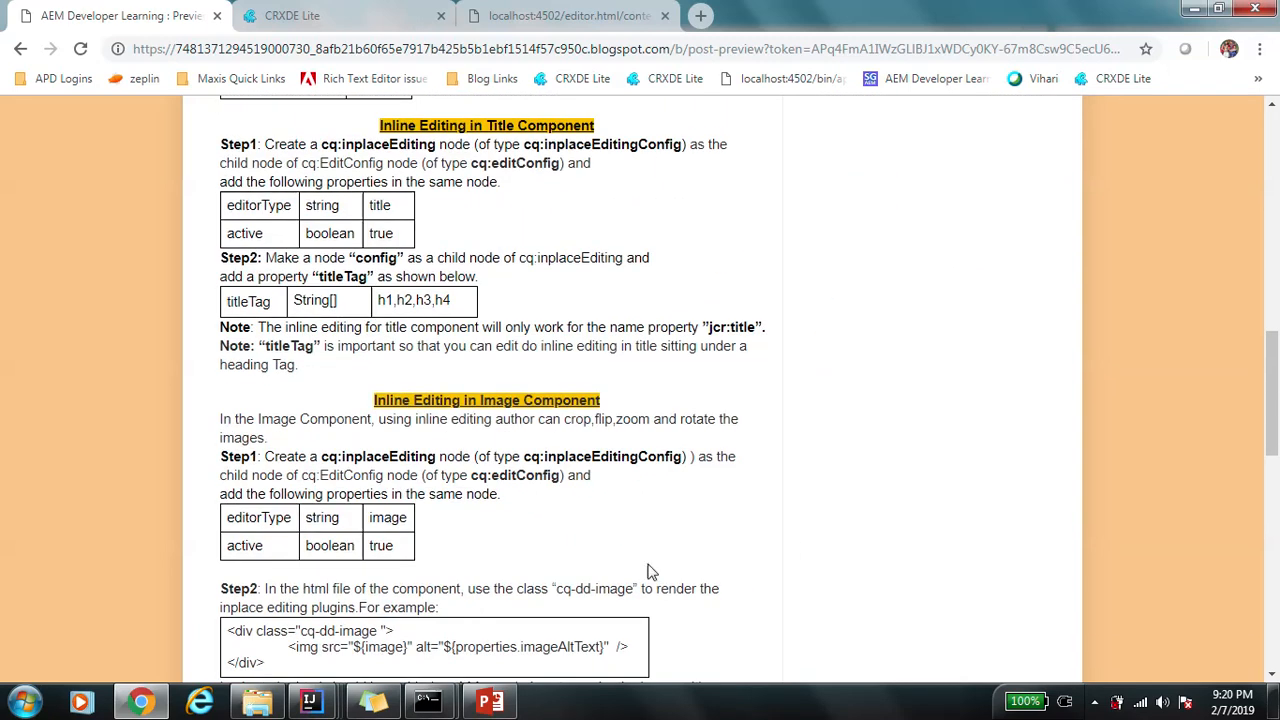
pyautogui.moveTo(476, 544)
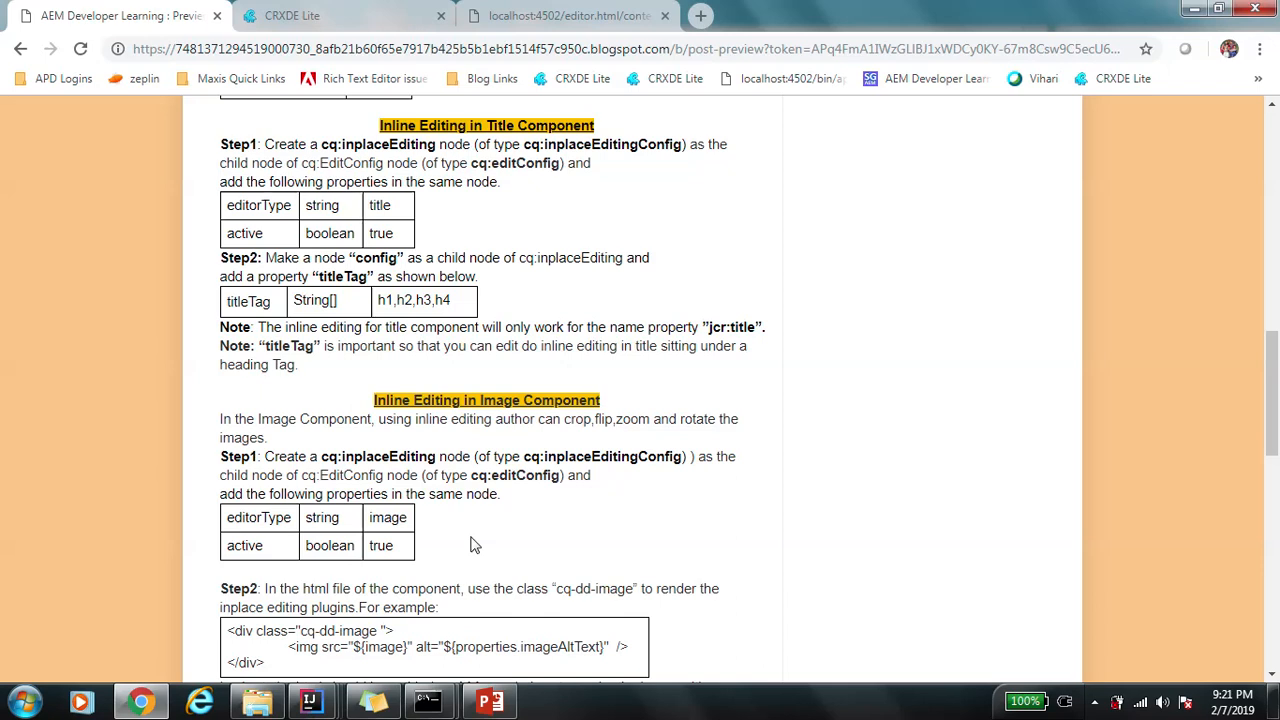
pyautogui.moveTo(448, 534)
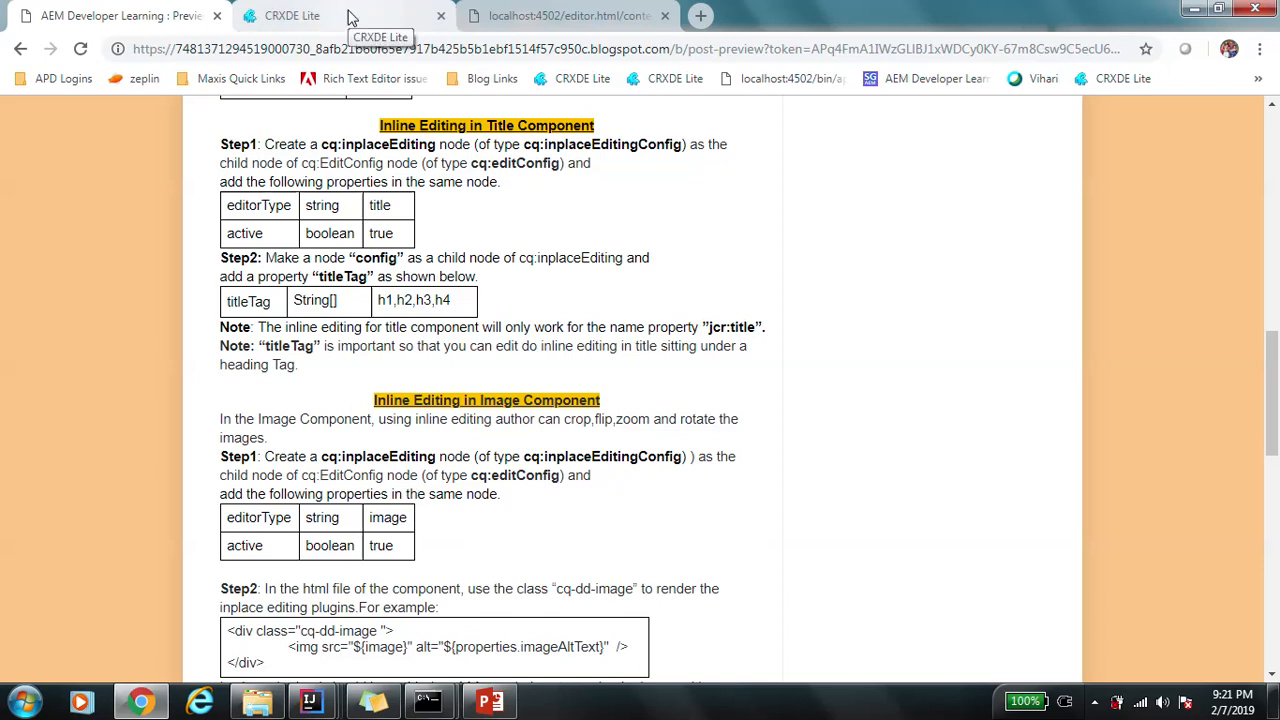
# Switch from the blog post to the AEM page editor tab for the demo page.
pyautogui.click(292, 16)
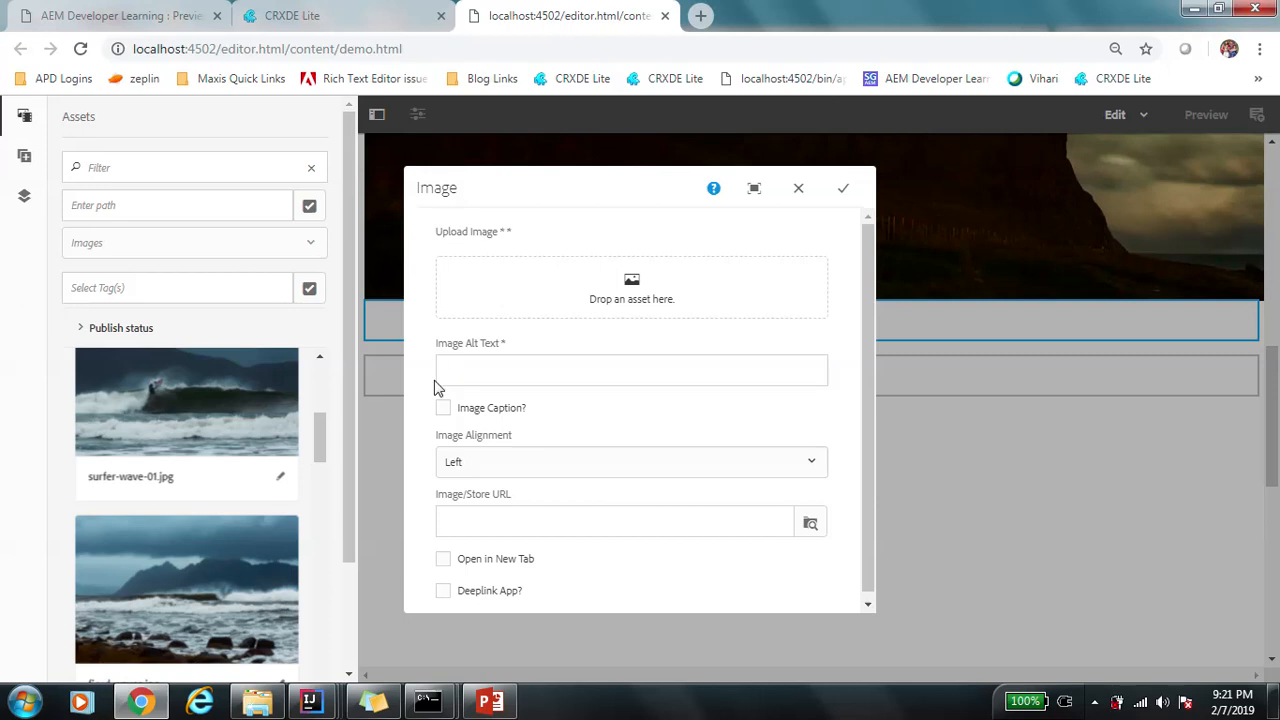
pyautogui.moveTo(784, 210)
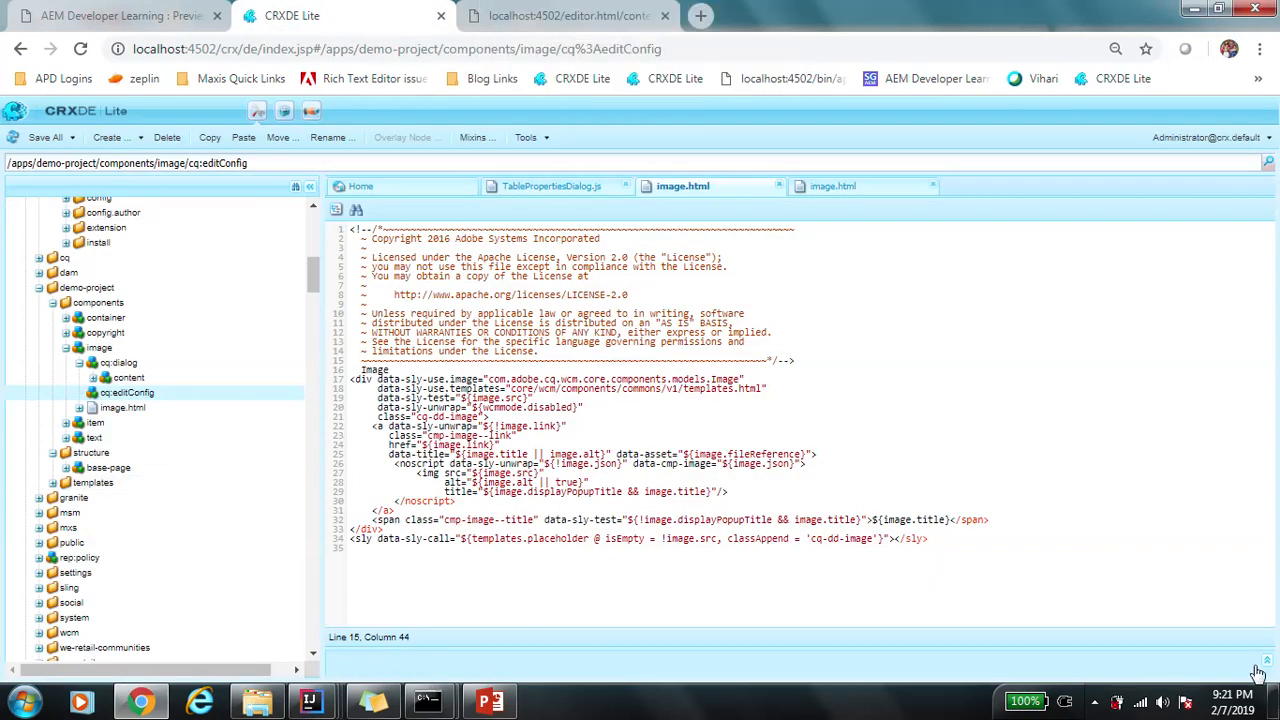
# Create a child node cq:inplaceEditing of type cq:InplaceEditingConfig under cq:editConfig.
pyautogui.click(132, 392)
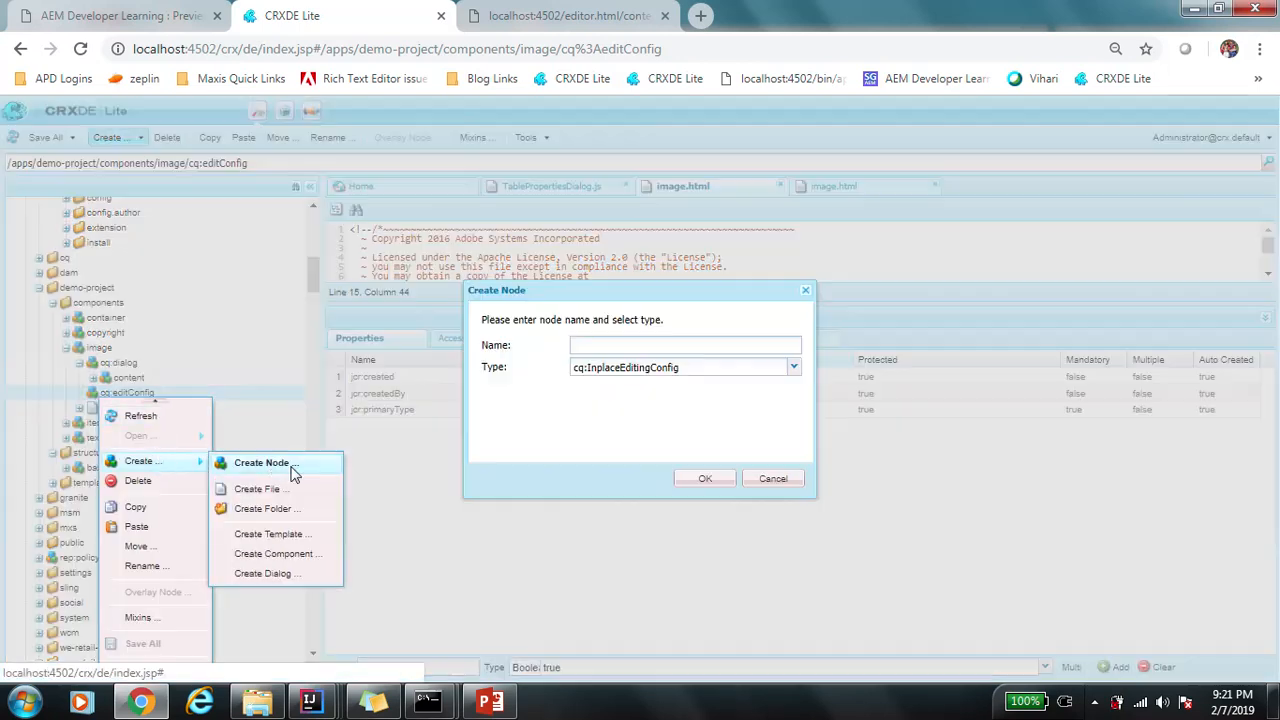
pyautogui.write('cq:inplaceEditing')
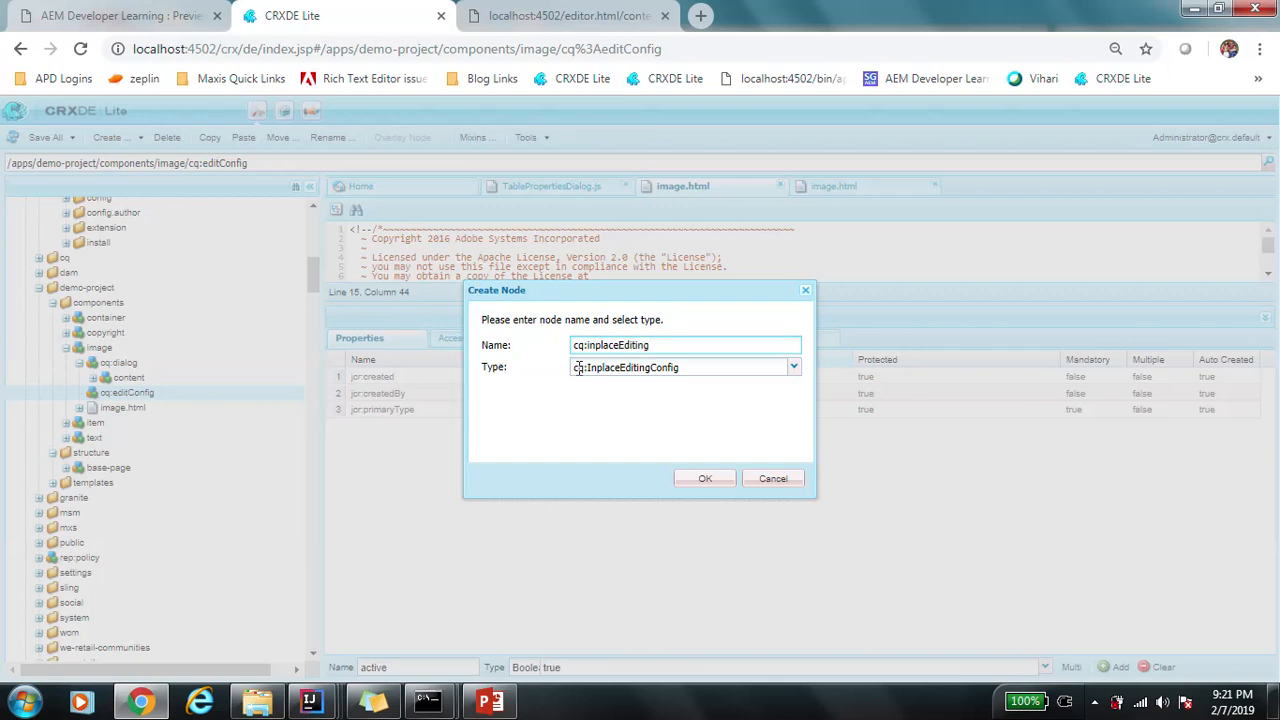
pyautogui.click(704, 478)
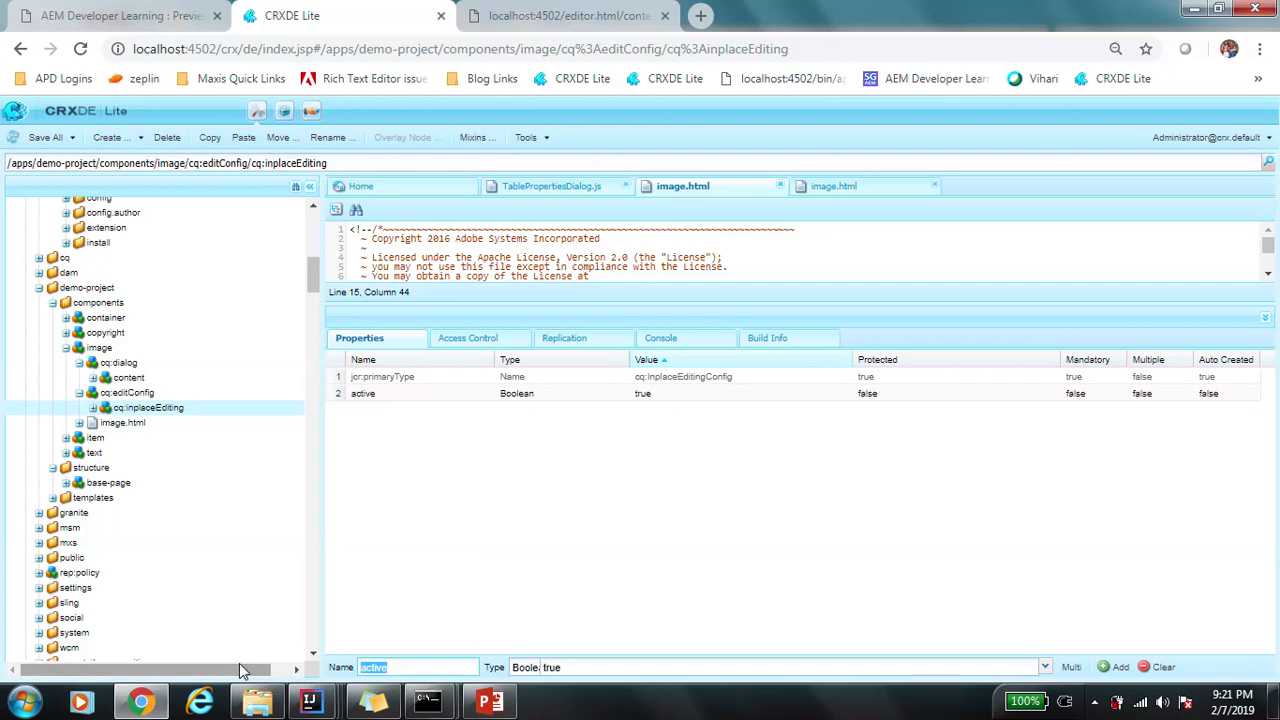
# Add the String property editorType = image, then return to the demo page editor.
pyautogui.write('editorType')
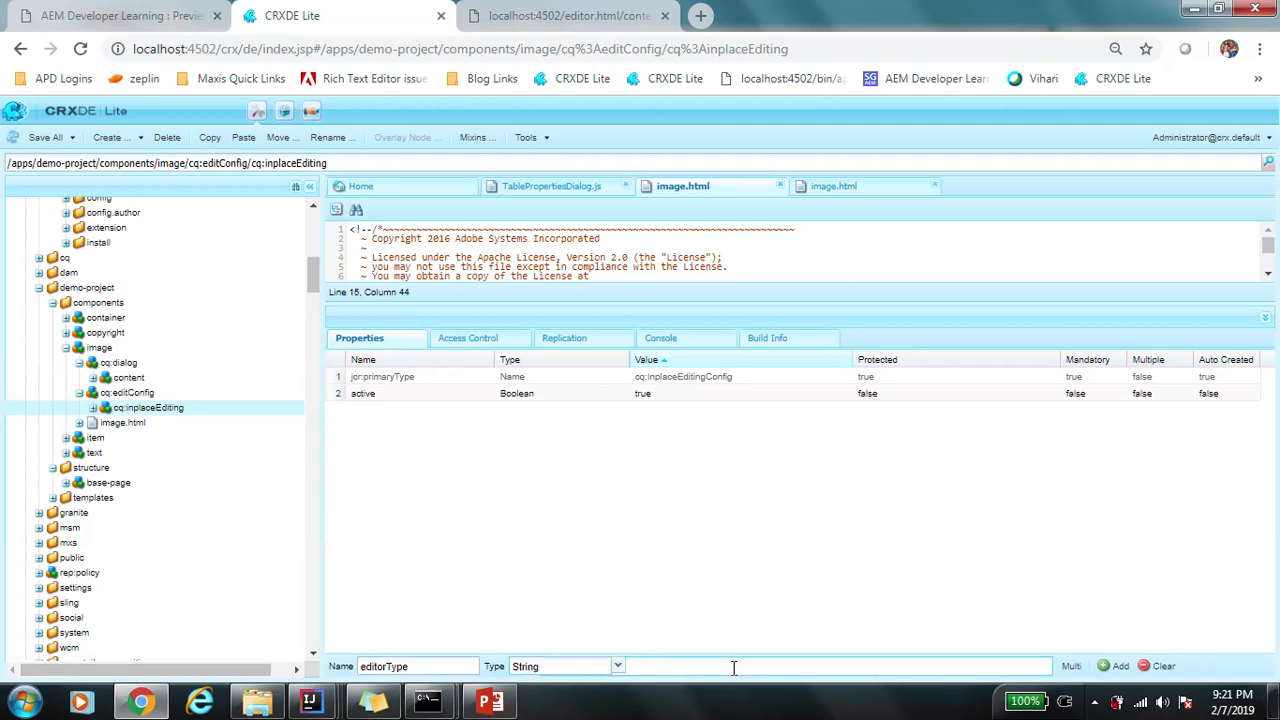
pyautogui.click(1122, 666)
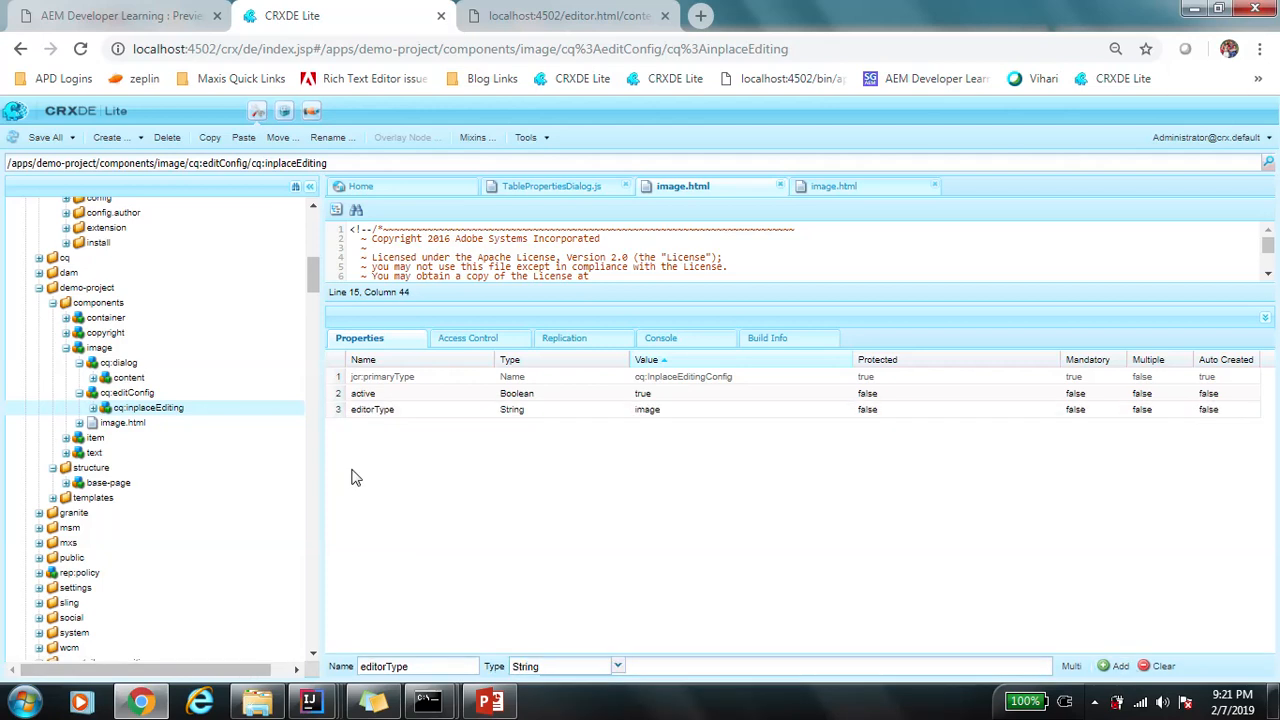
pyautogui.click(568, 16)
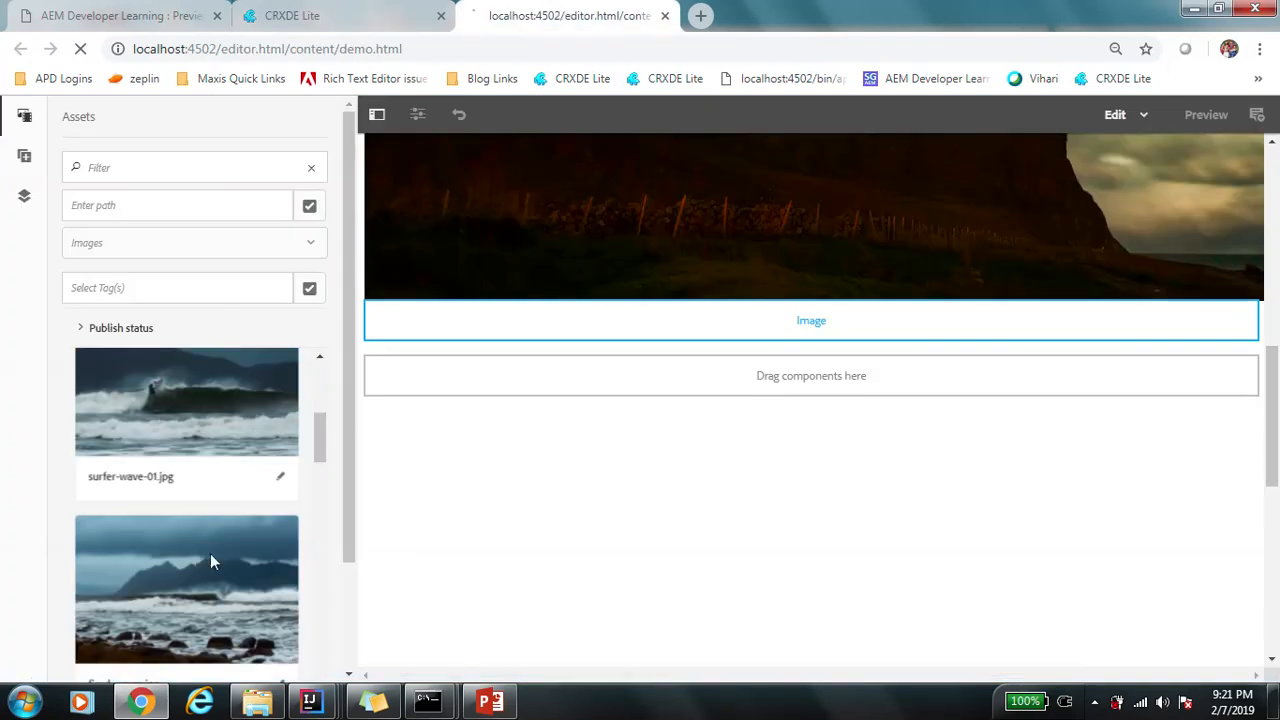
pyautogui.click(1206, 114)
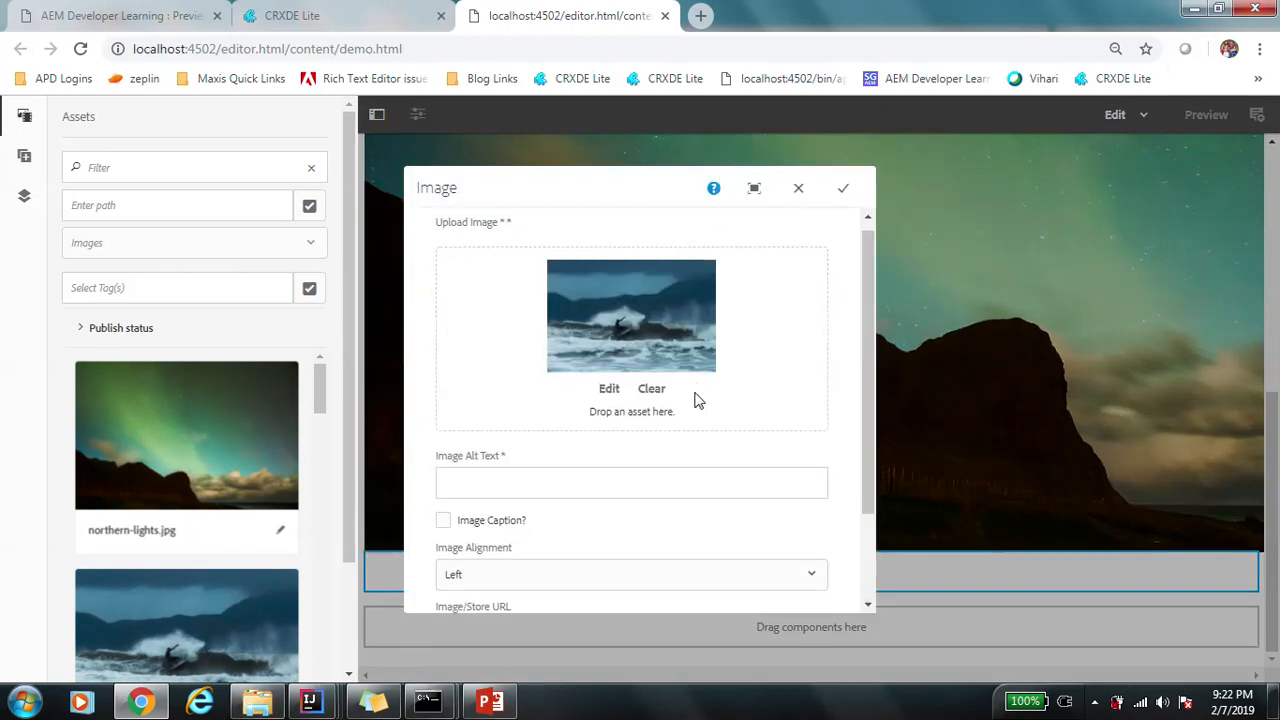
pyautogui.scroll(-3)
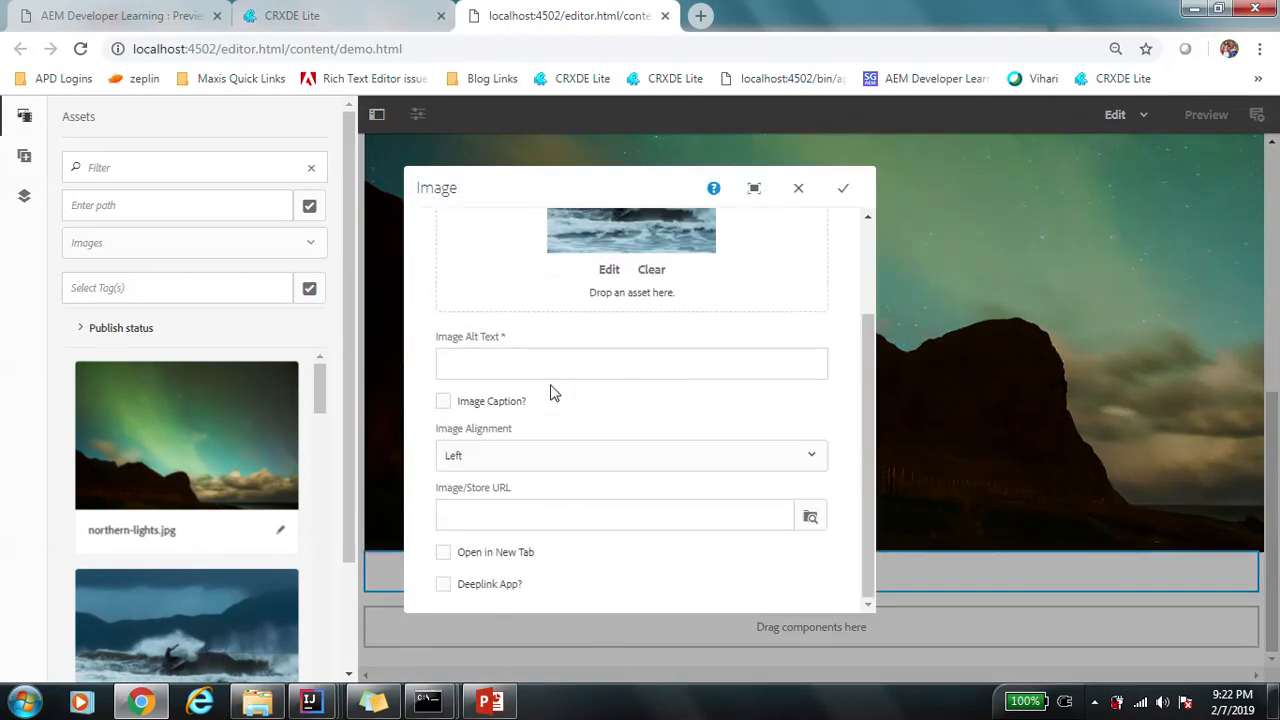
pyautogui.write('ekelas kampung tebelu')
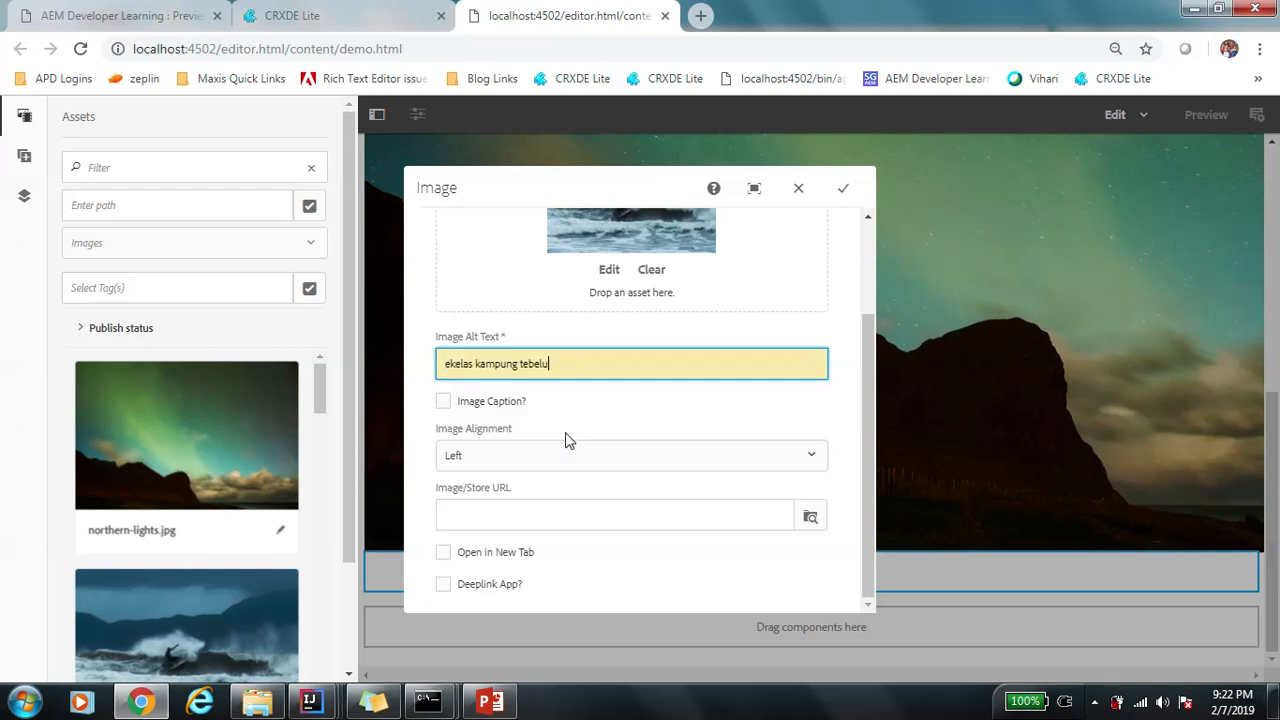
pyautogui.click(844, 188)
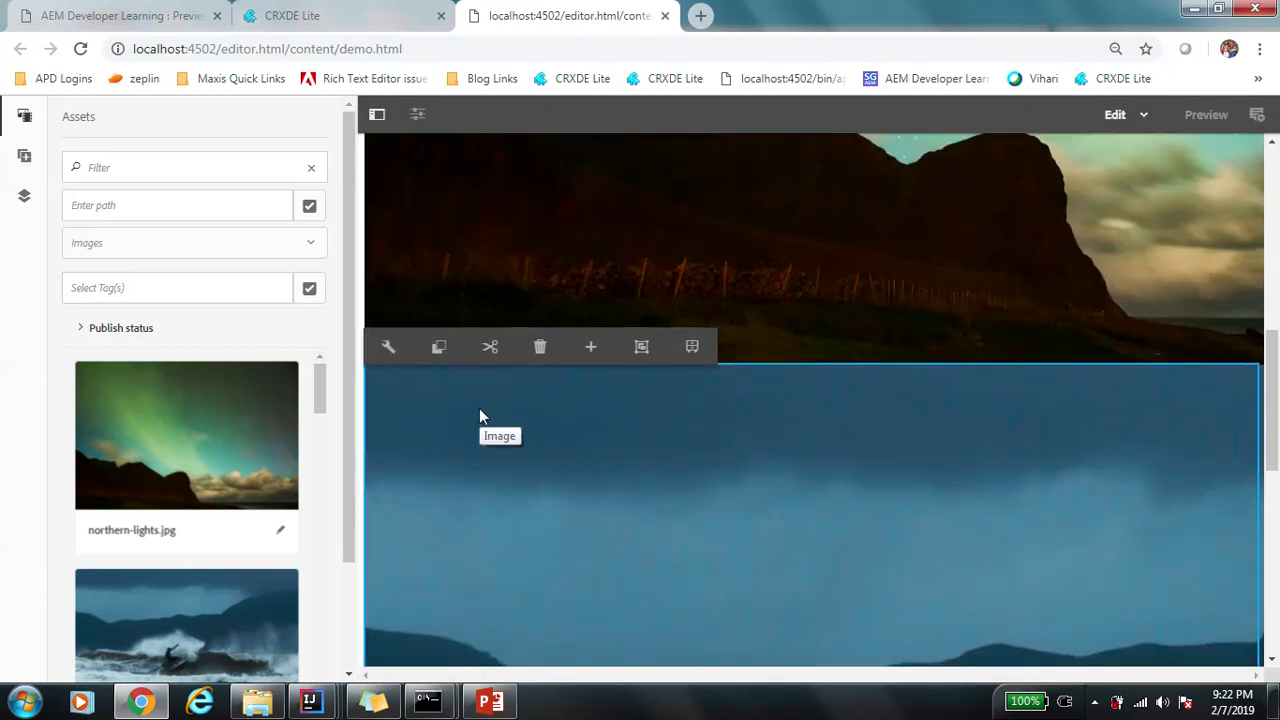
pyautogui.moveTo(444, 448)
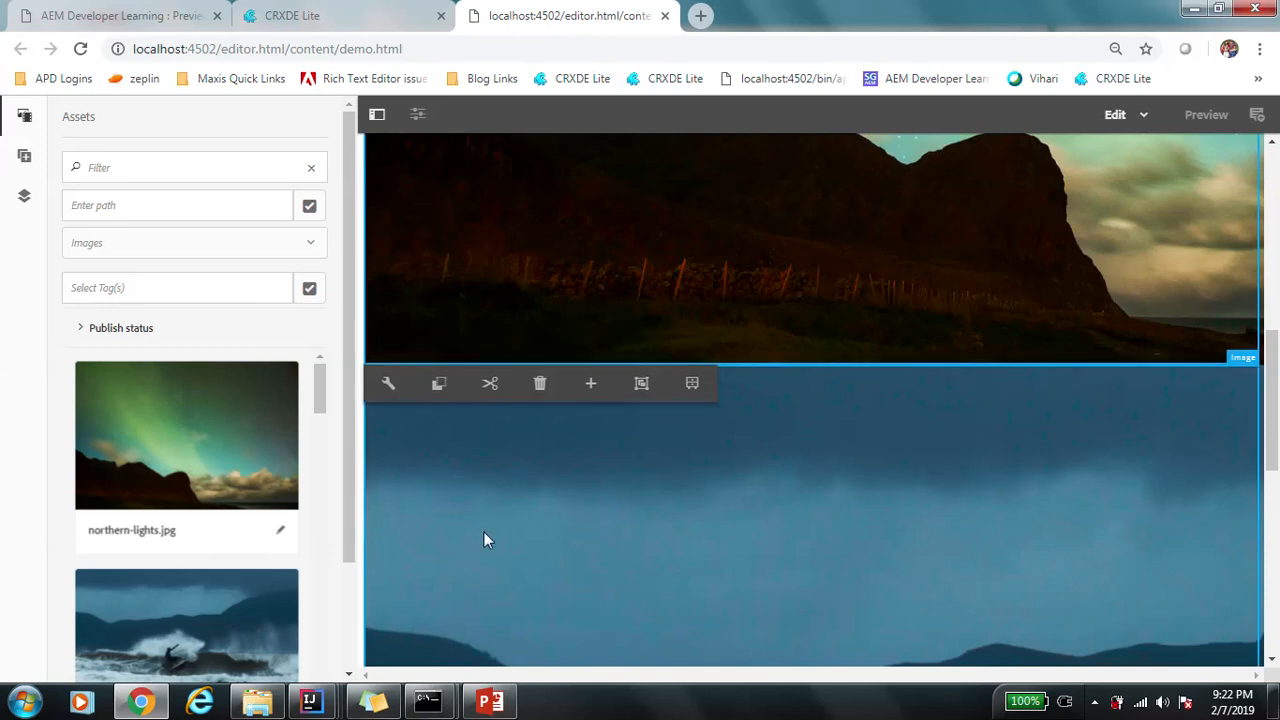
pyautogui.moveTo(388, 348)
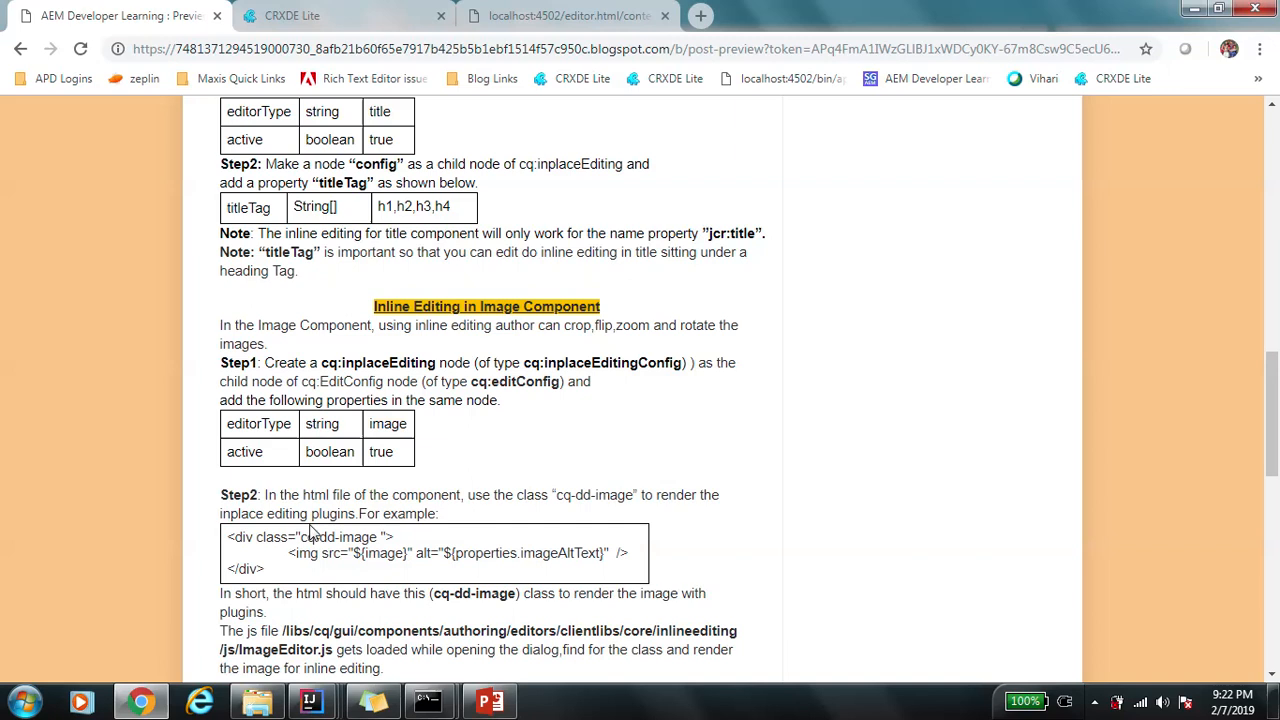
pyautogui.moveTo(500, 516)
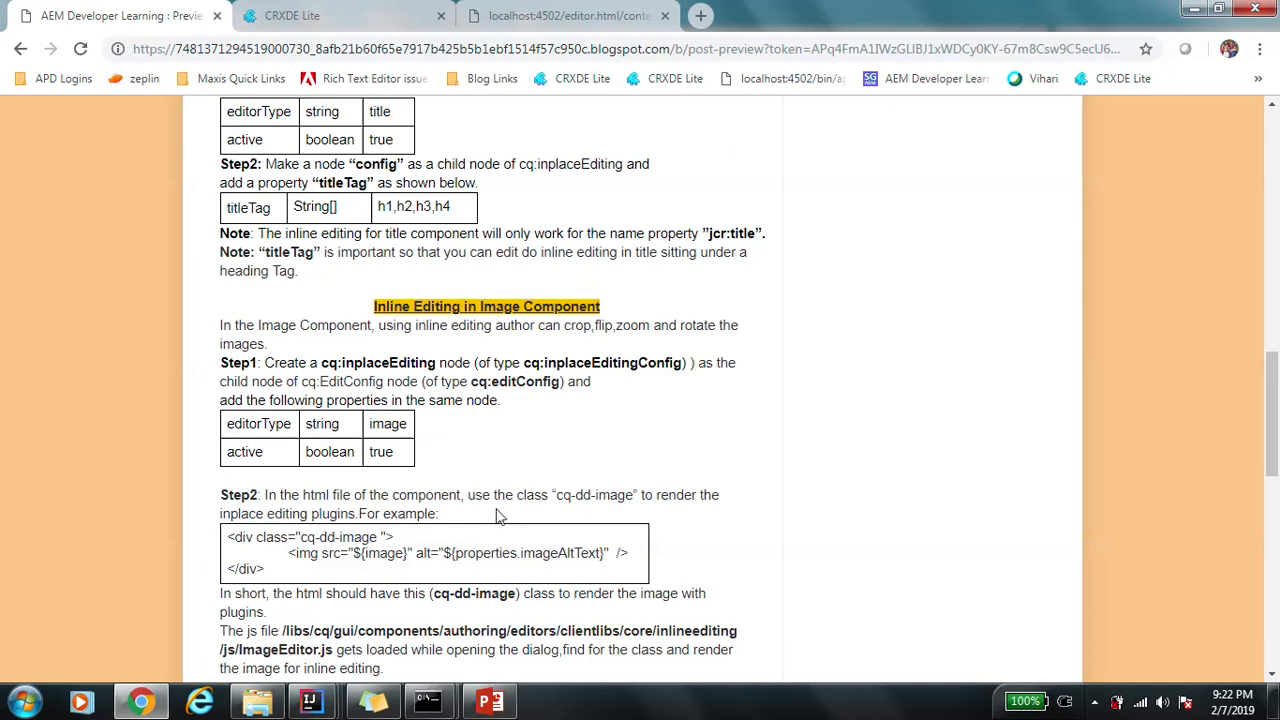
pyautogui.moveTo(656, 512)
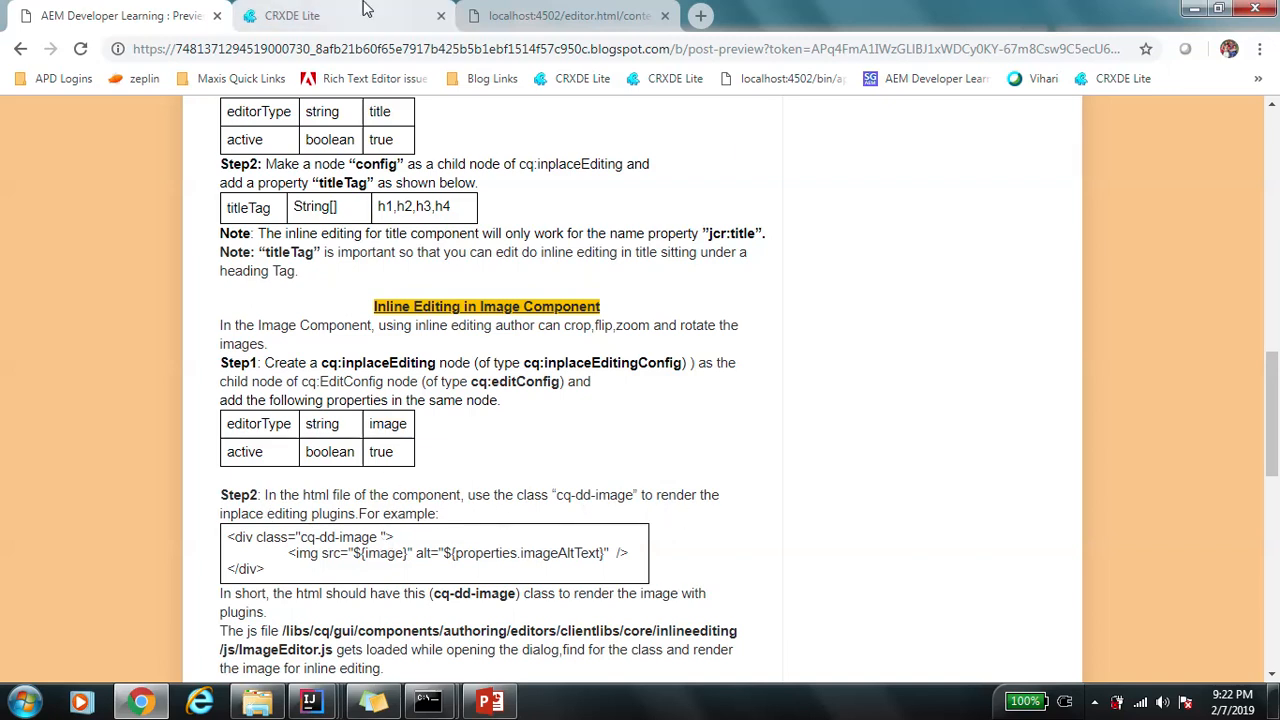
pyautogui.click(292, 16)
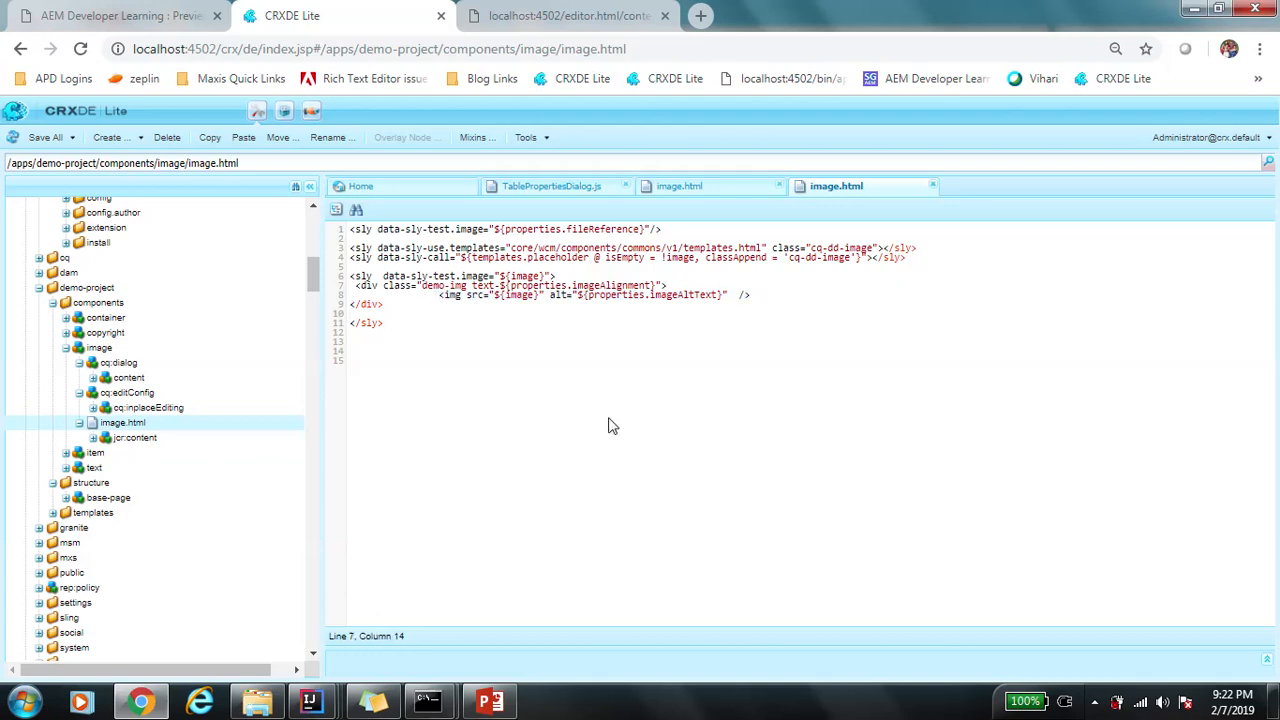
# Add cq-dd-image to the wrapper div's class attribute in image.html.
pyautogui.write('cq-dd')
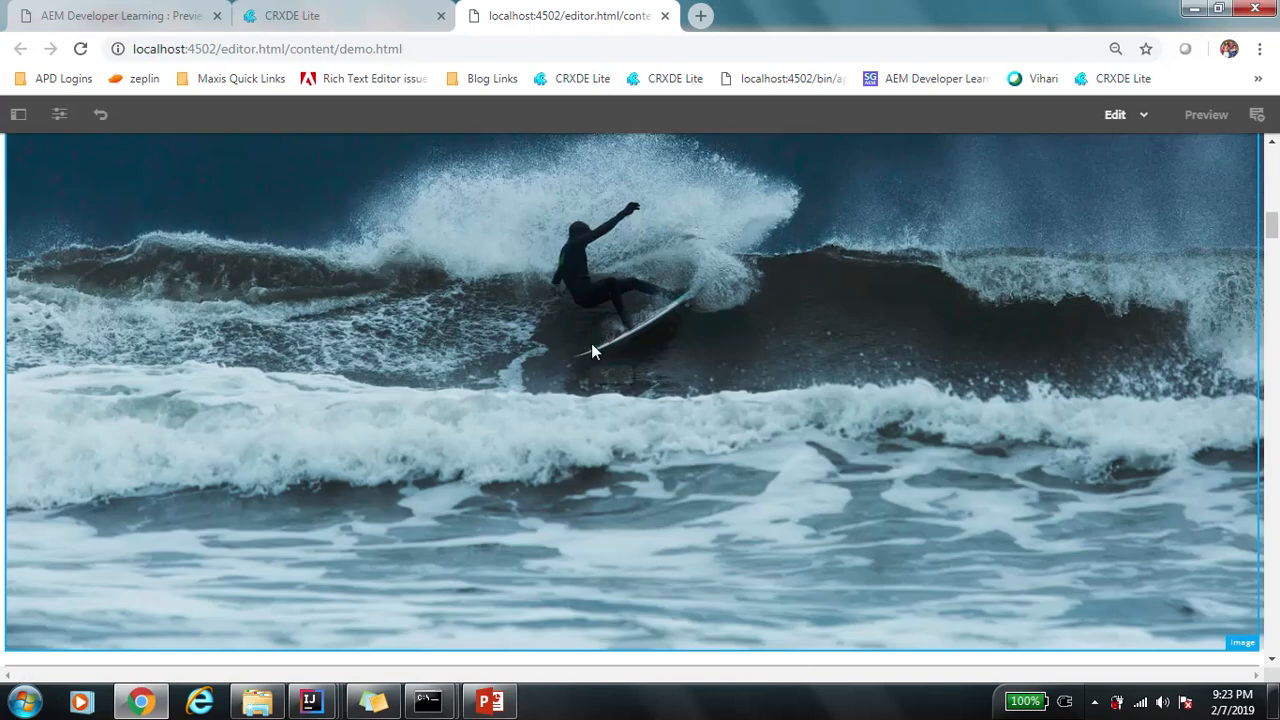
# Toggle the Assets side panel open on the demo page and grab the page's path.
pyautogui.click(18, 114)
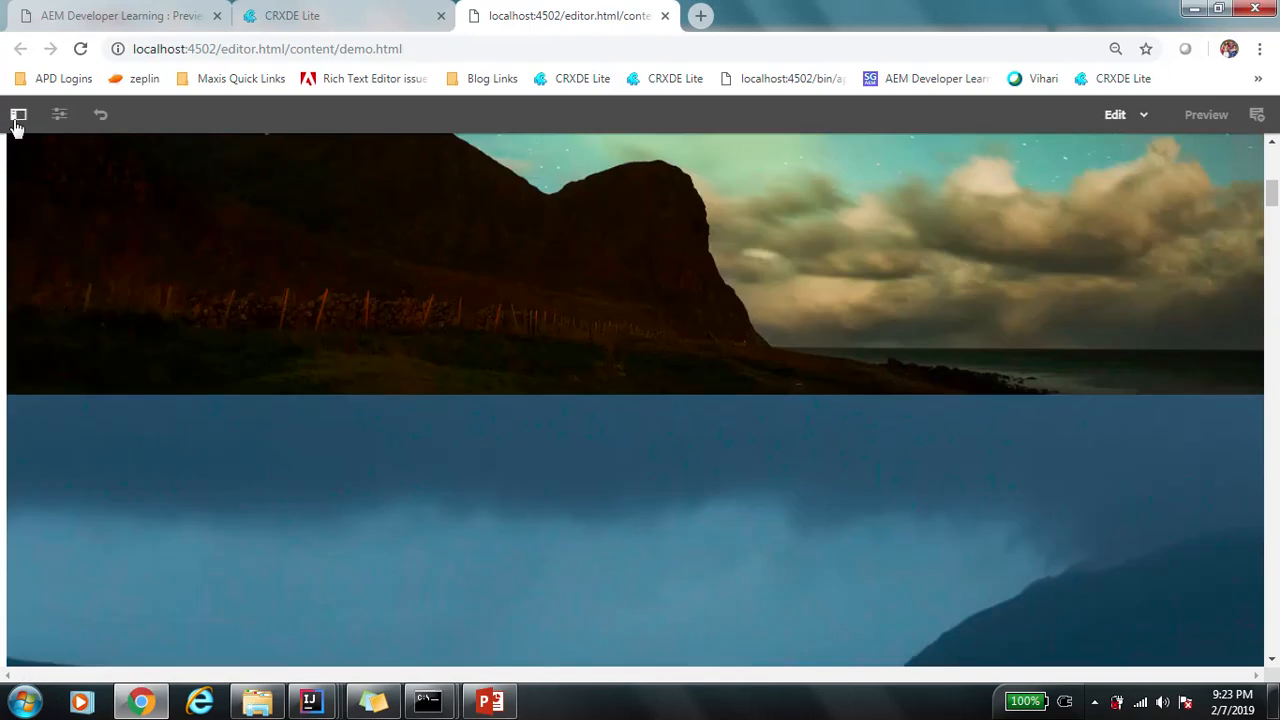
pyautogui.click(18, 114)
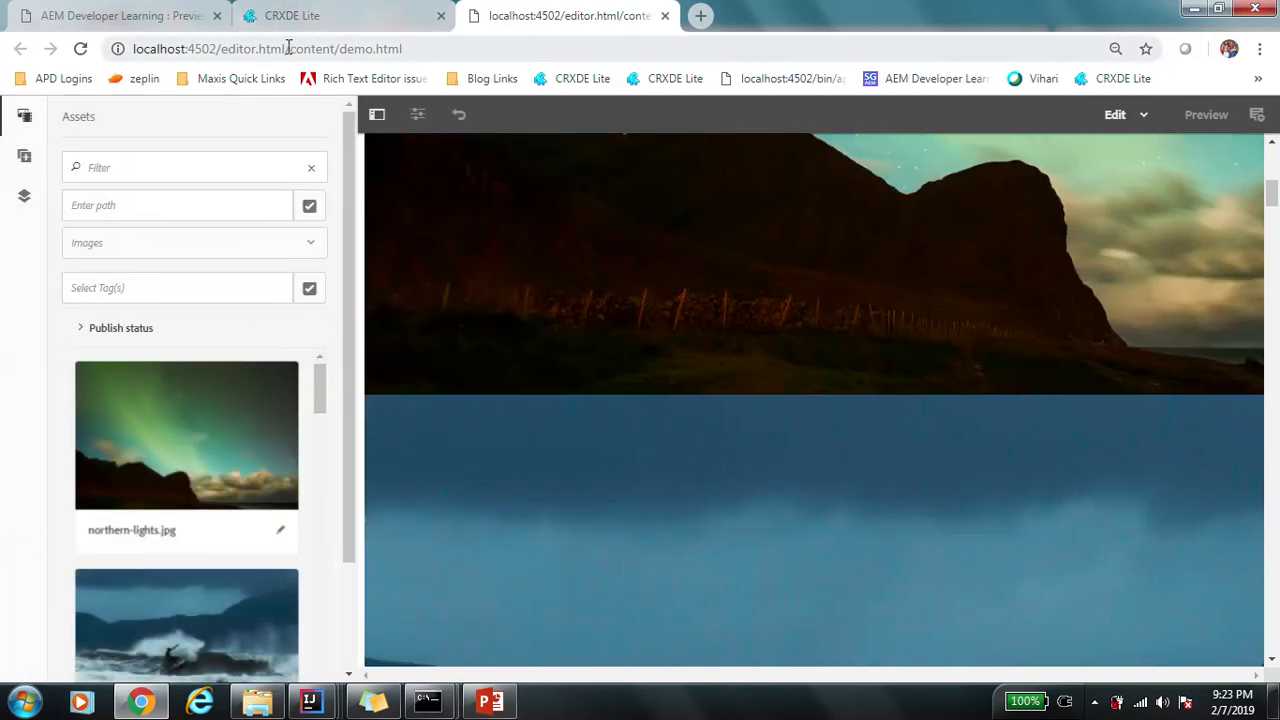
pyautogui.click(344, 16)
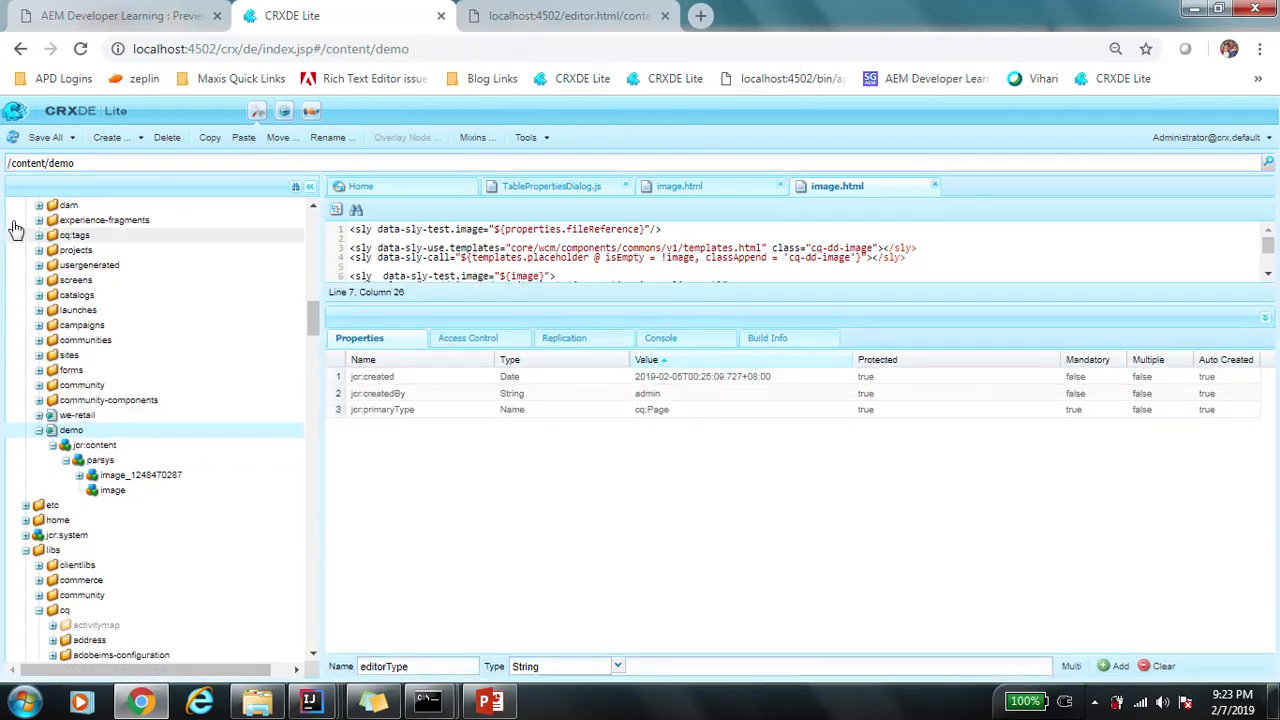
# Inspect /content/demo/jcr:content/parsys/image properties, recheck cq-dd-image in image.html, then return to the tutorial.
pyautogui.click(98, 444)
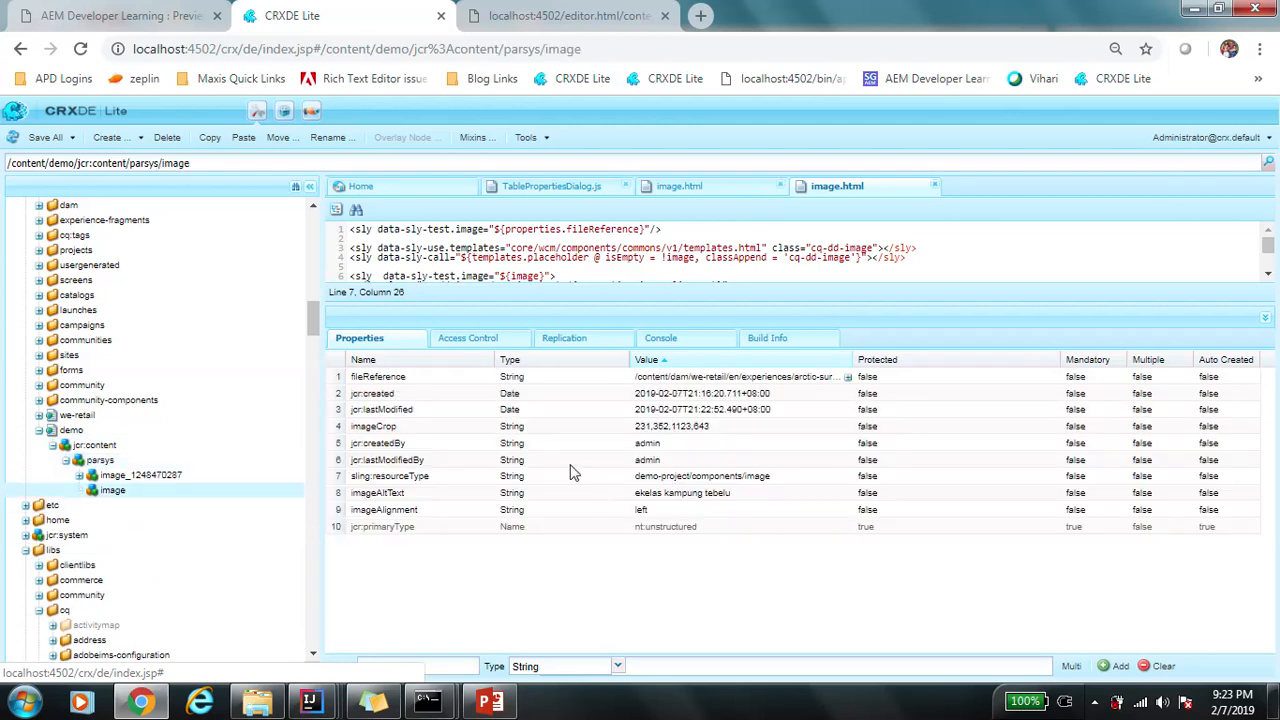
pyautogui.moveTo(380, 458)
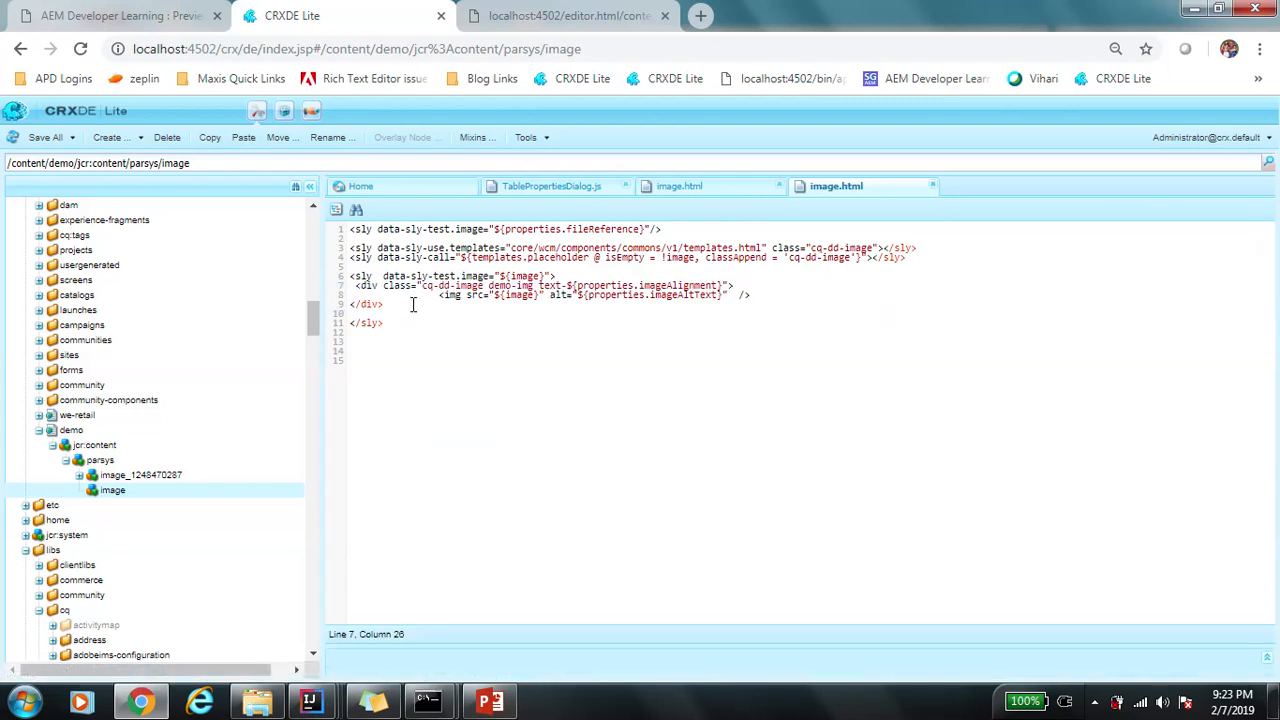
pyautogui.doubleClick(450, 284)
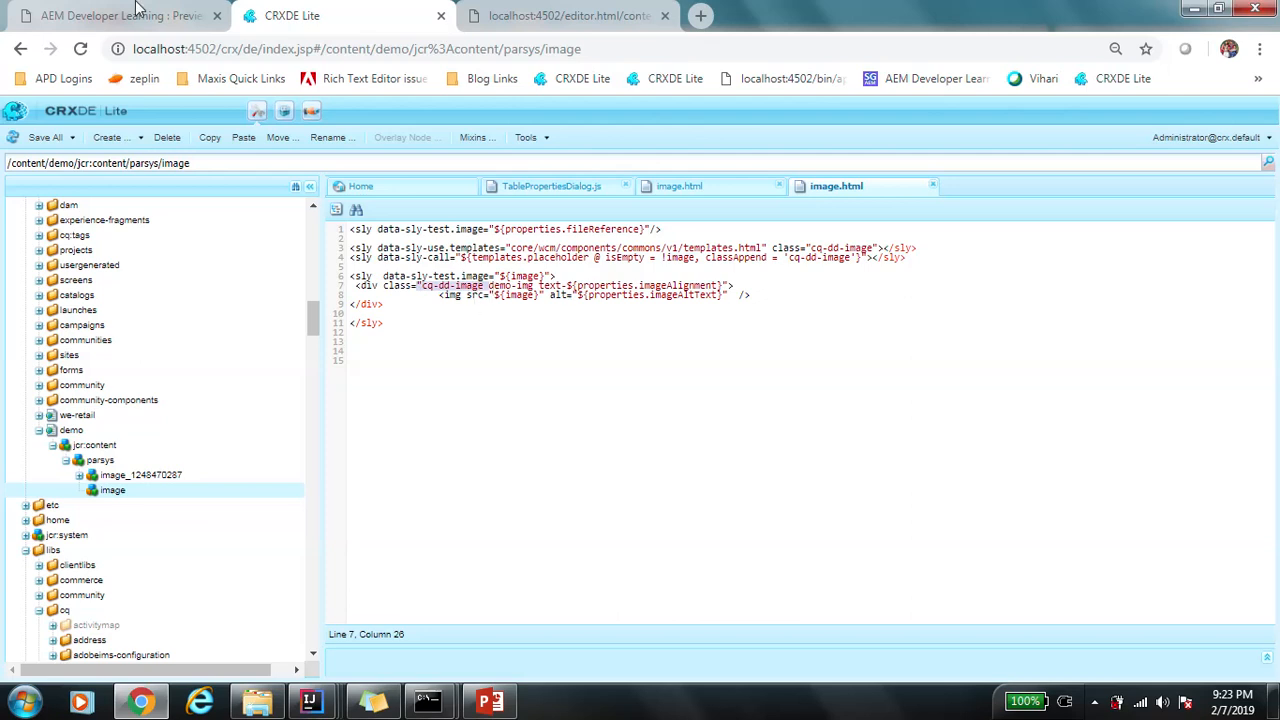
pyautogui.click(110, 16)
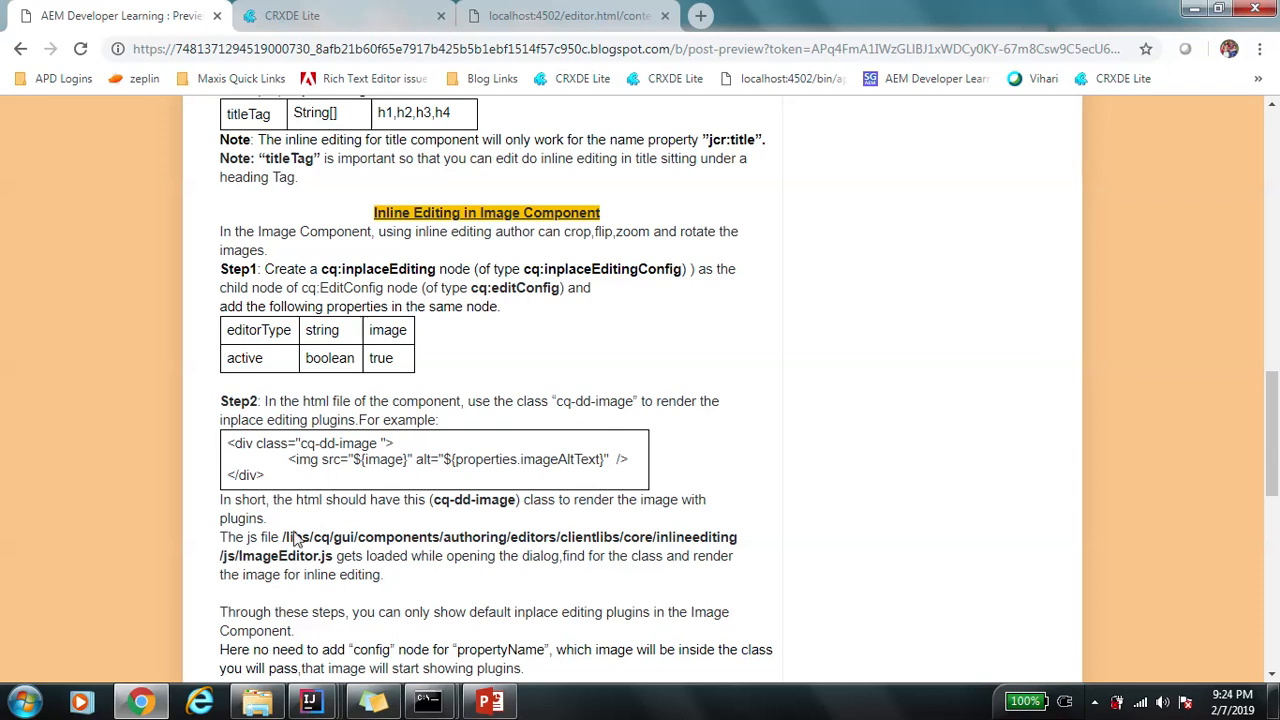
pyautogui.moveTo(352, 556)
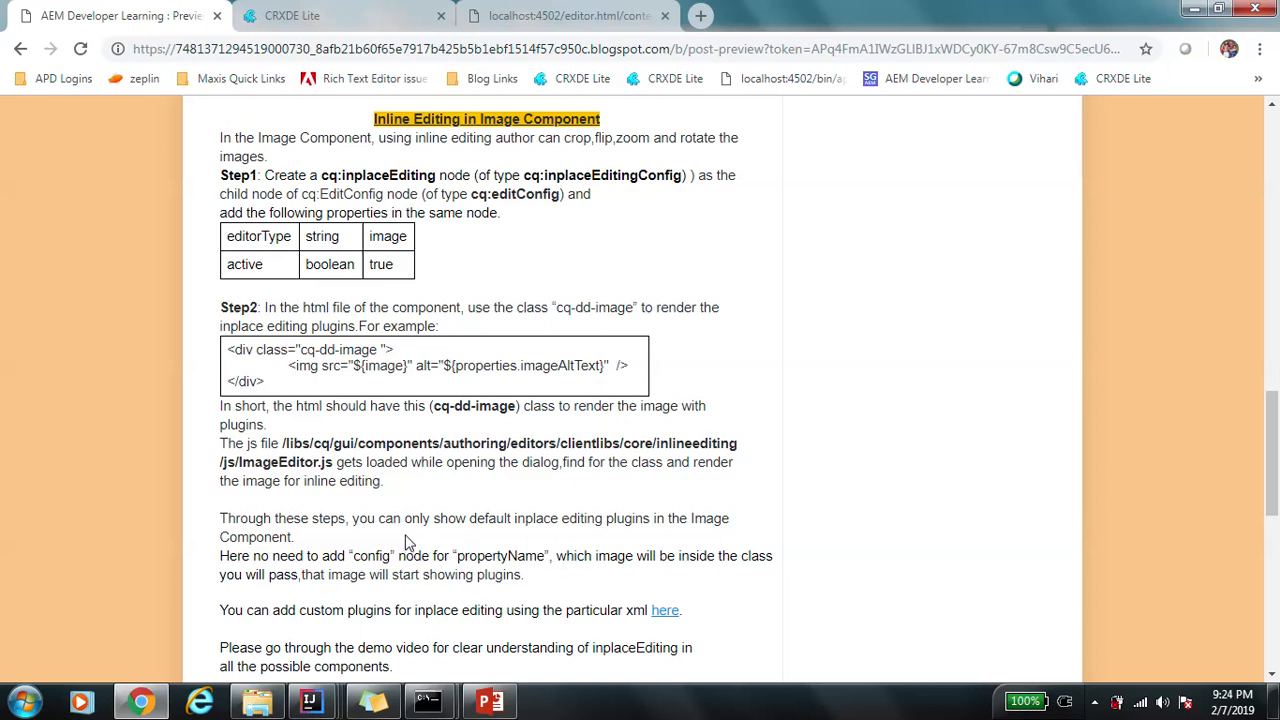
pyautogui.moveTo(344, 248)
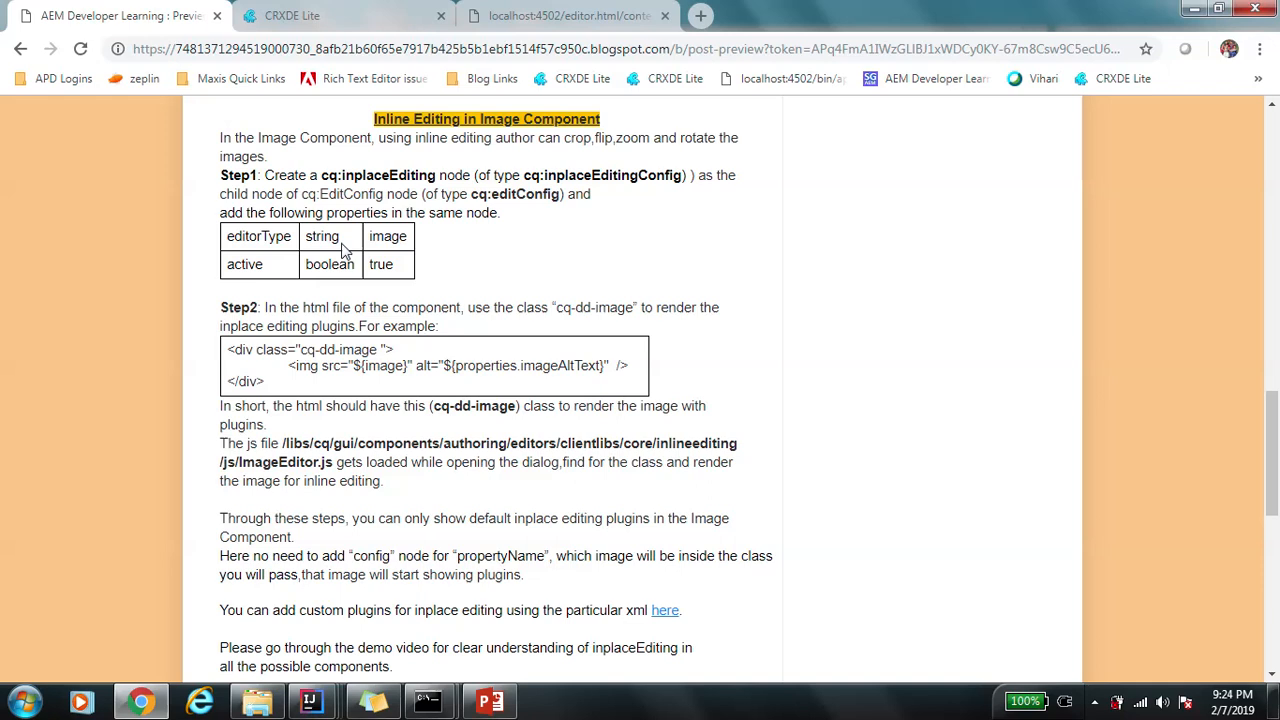
pyautogui.scroll(-3)
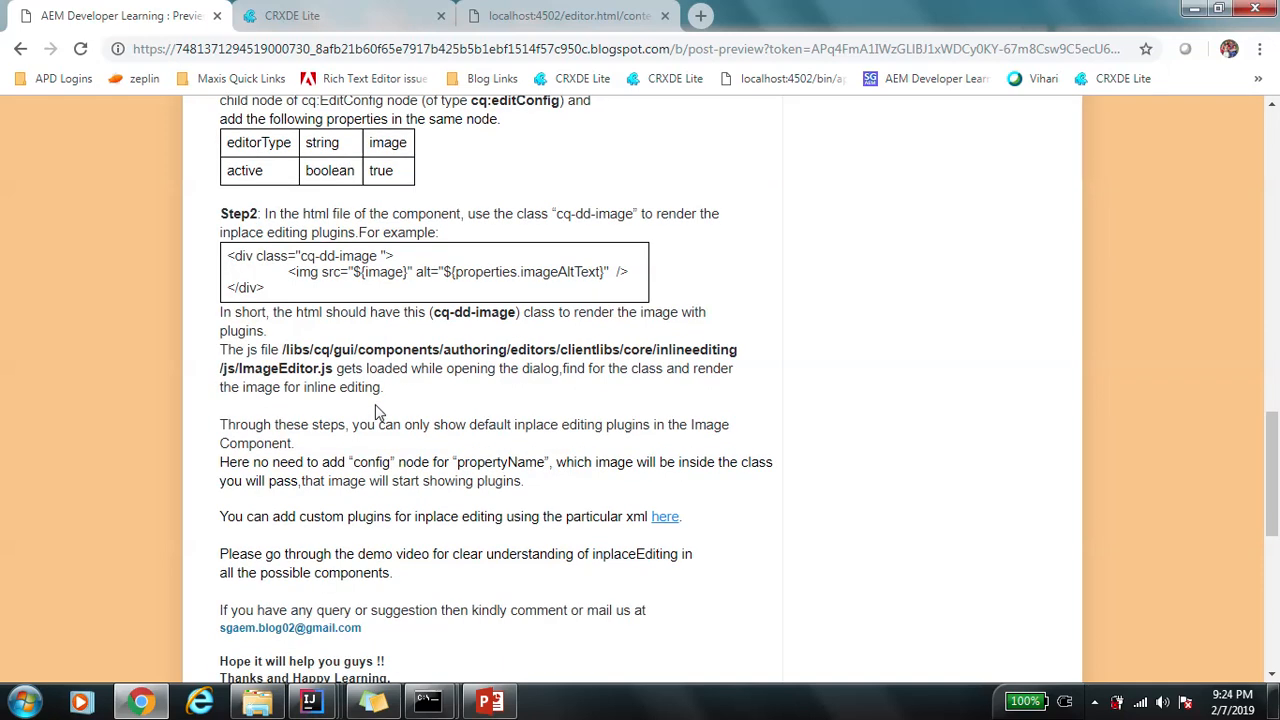
pyautogui.scroll(-3)
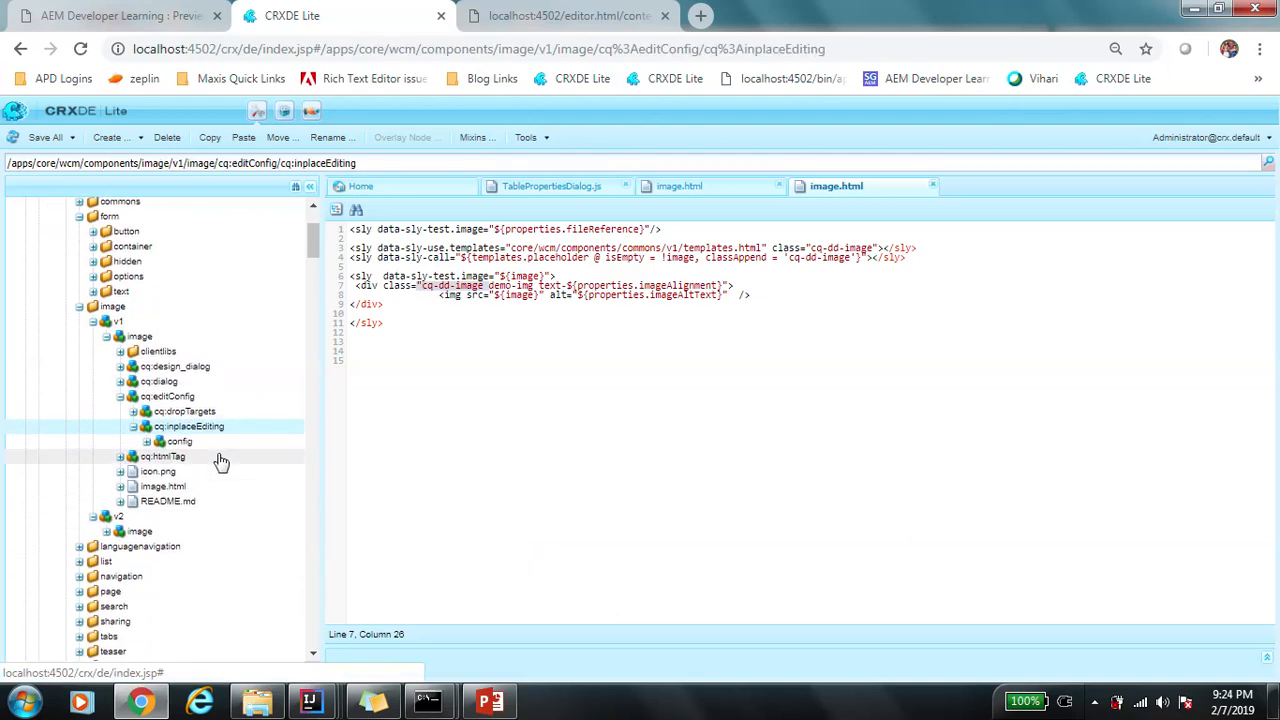
# Expand the core image cq:inplaceEditing config and plugins nodes, viewing crop, flip, map, rotate and zoom.
pyautogui.click(180, 442)
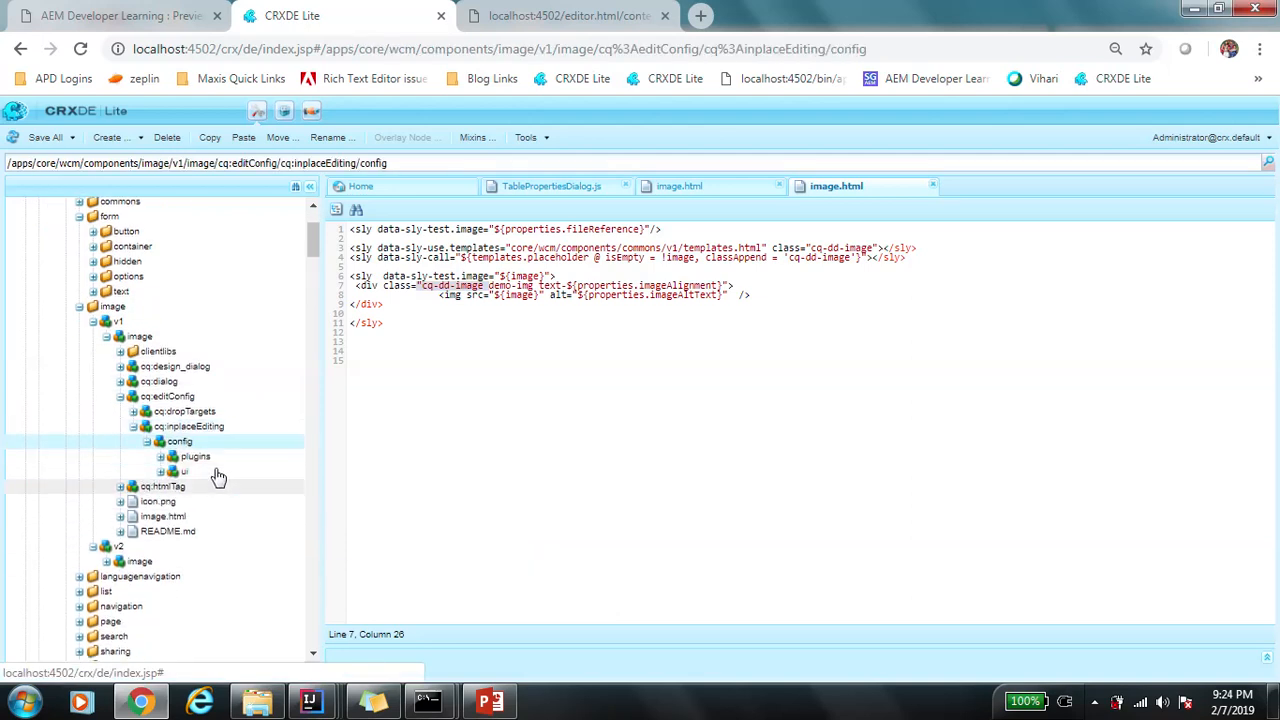
pyautogui.click(196, 456)
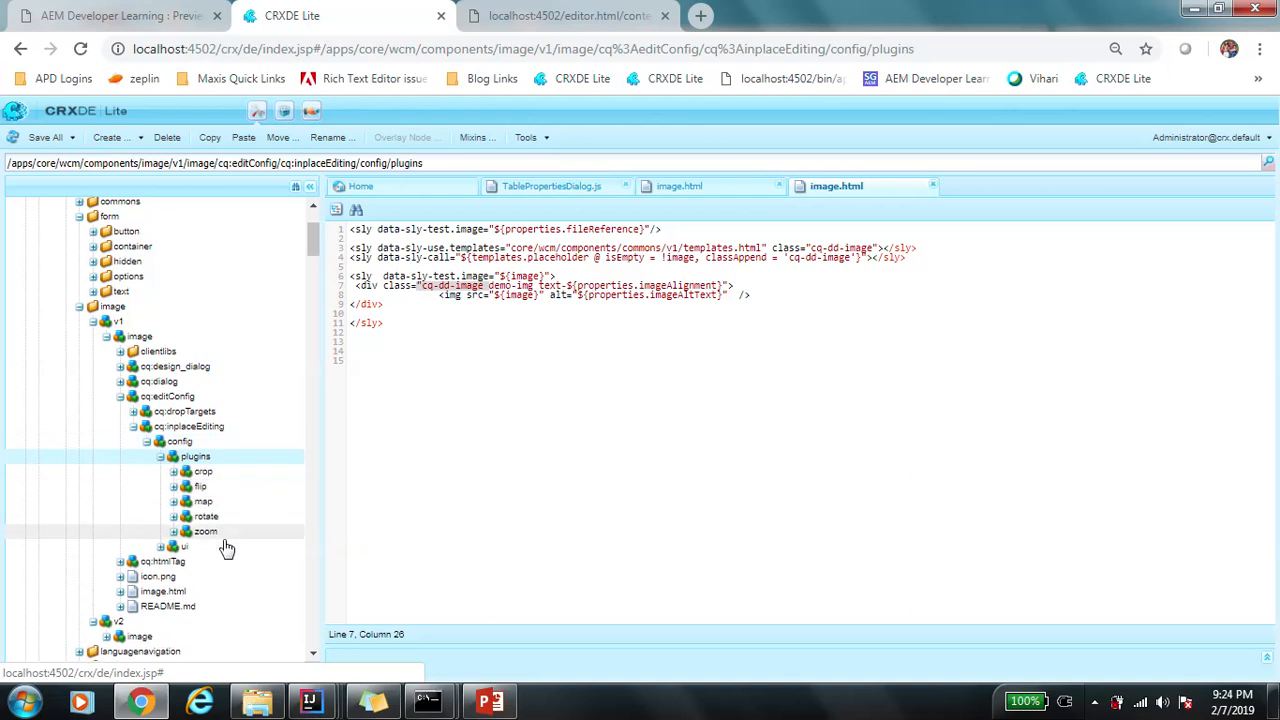
pyautogui.click(184, 546)
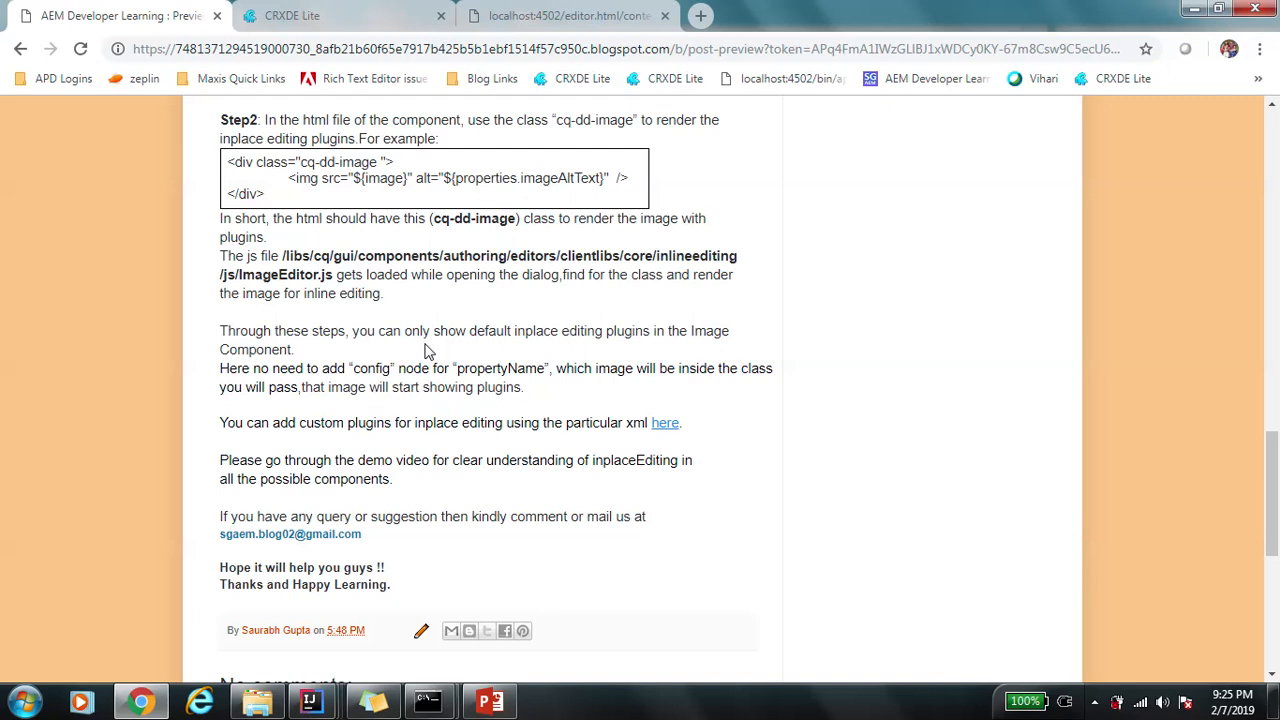
pyautogui.moveTo(444, 344)
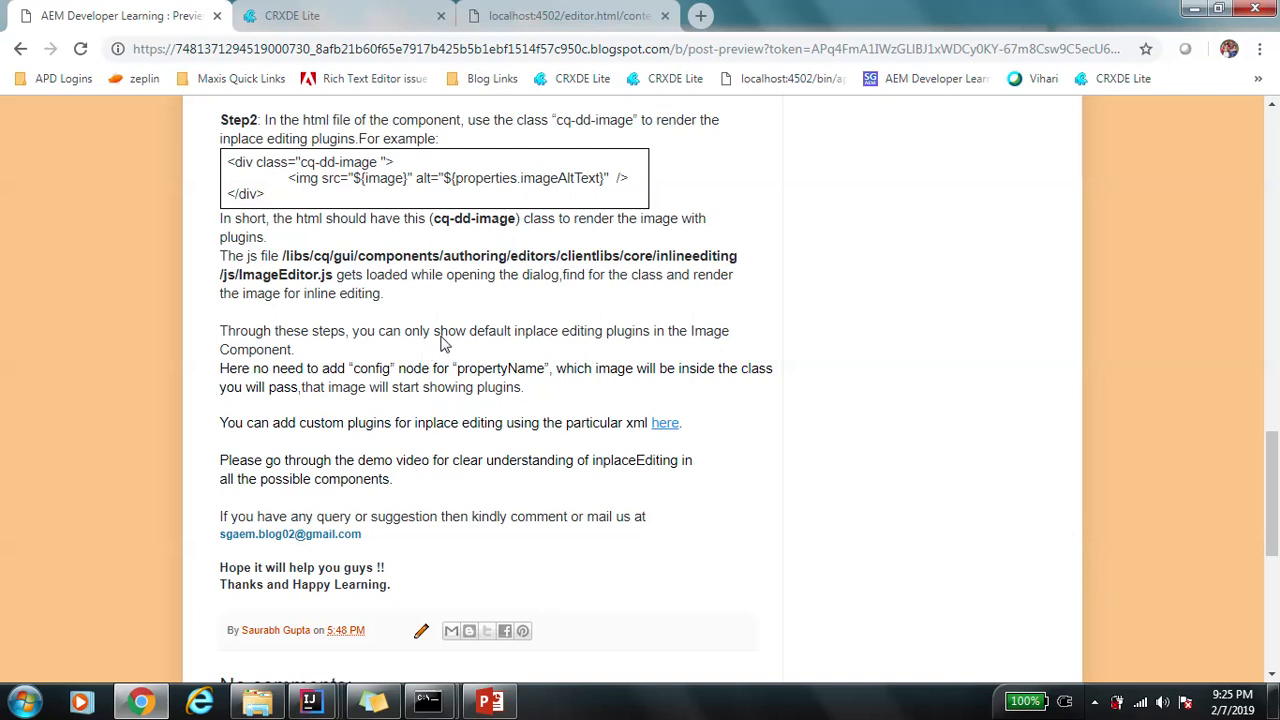